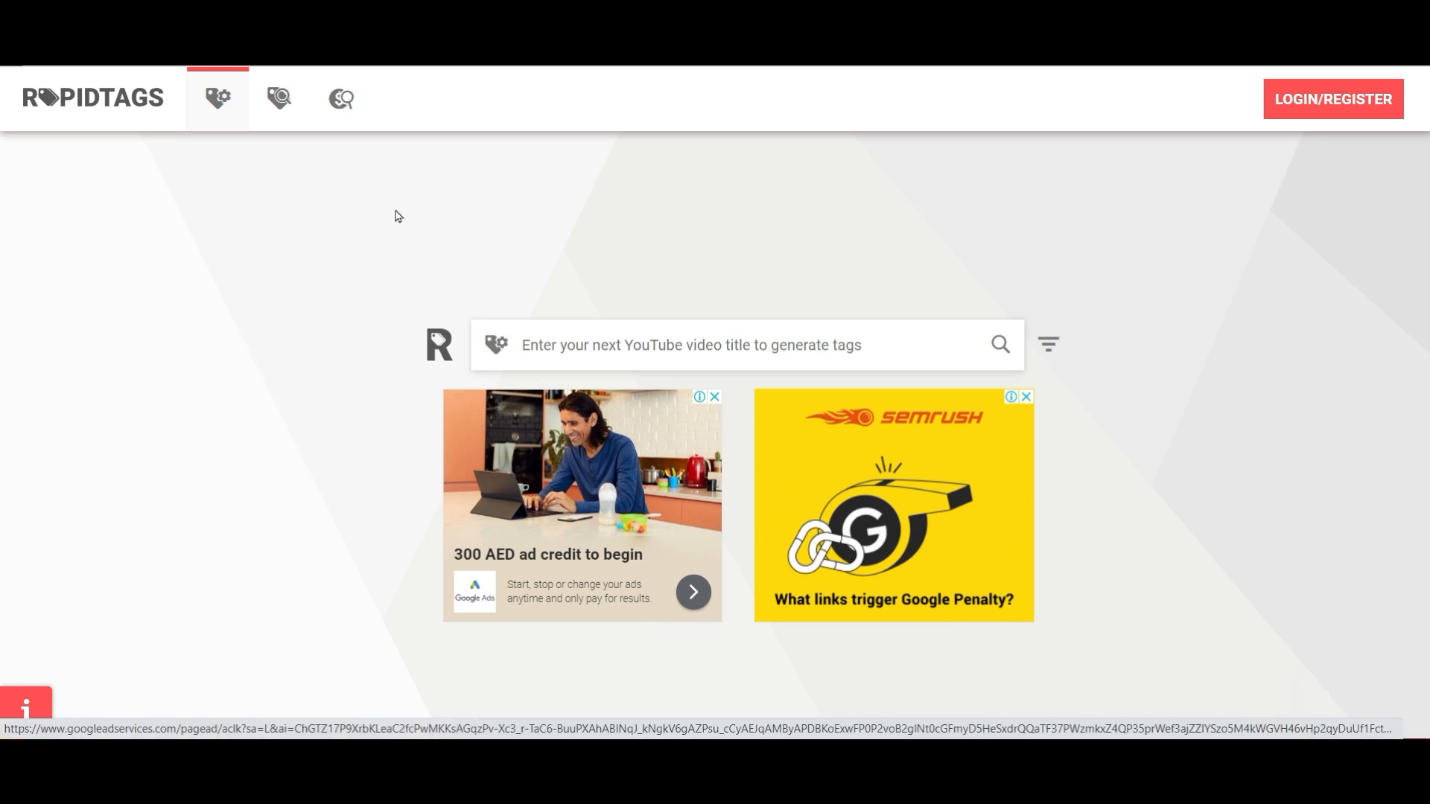
{"action": "mouse_move", "coordinate": [856, 215]}
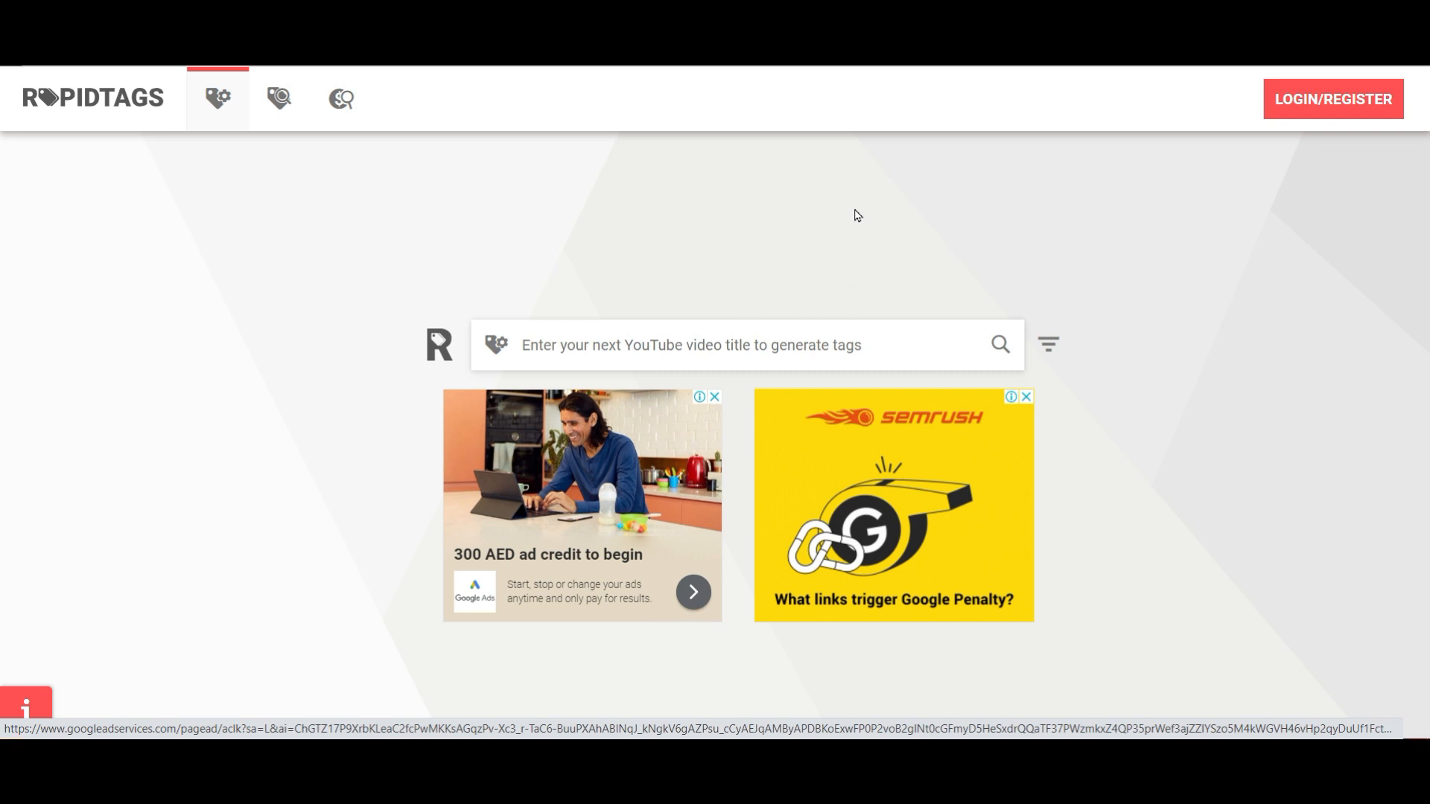
{"action": "mouse_move", "coordinate": [1337, 66]}
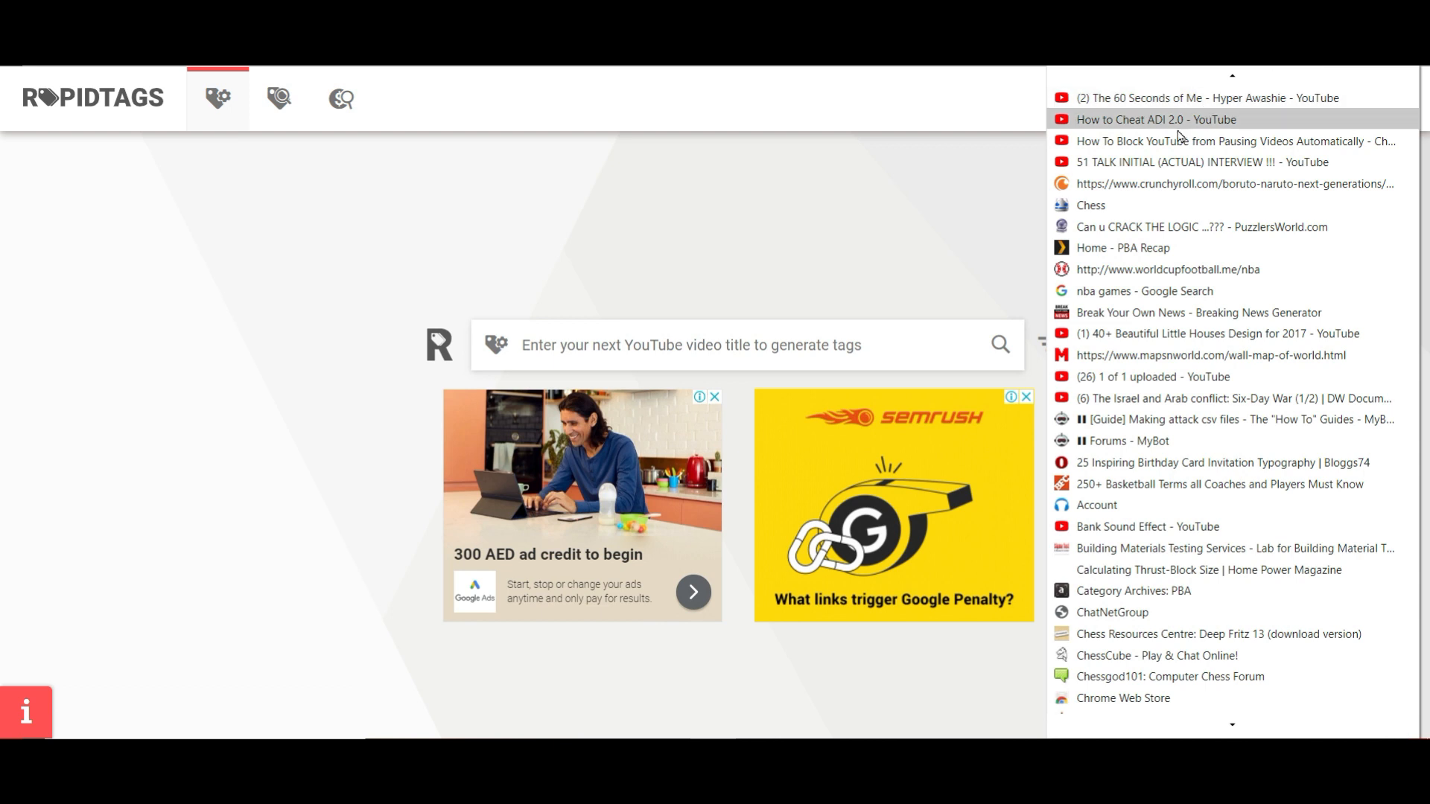
{"action": "mouse_move", "coordinate": [1129, 244]}
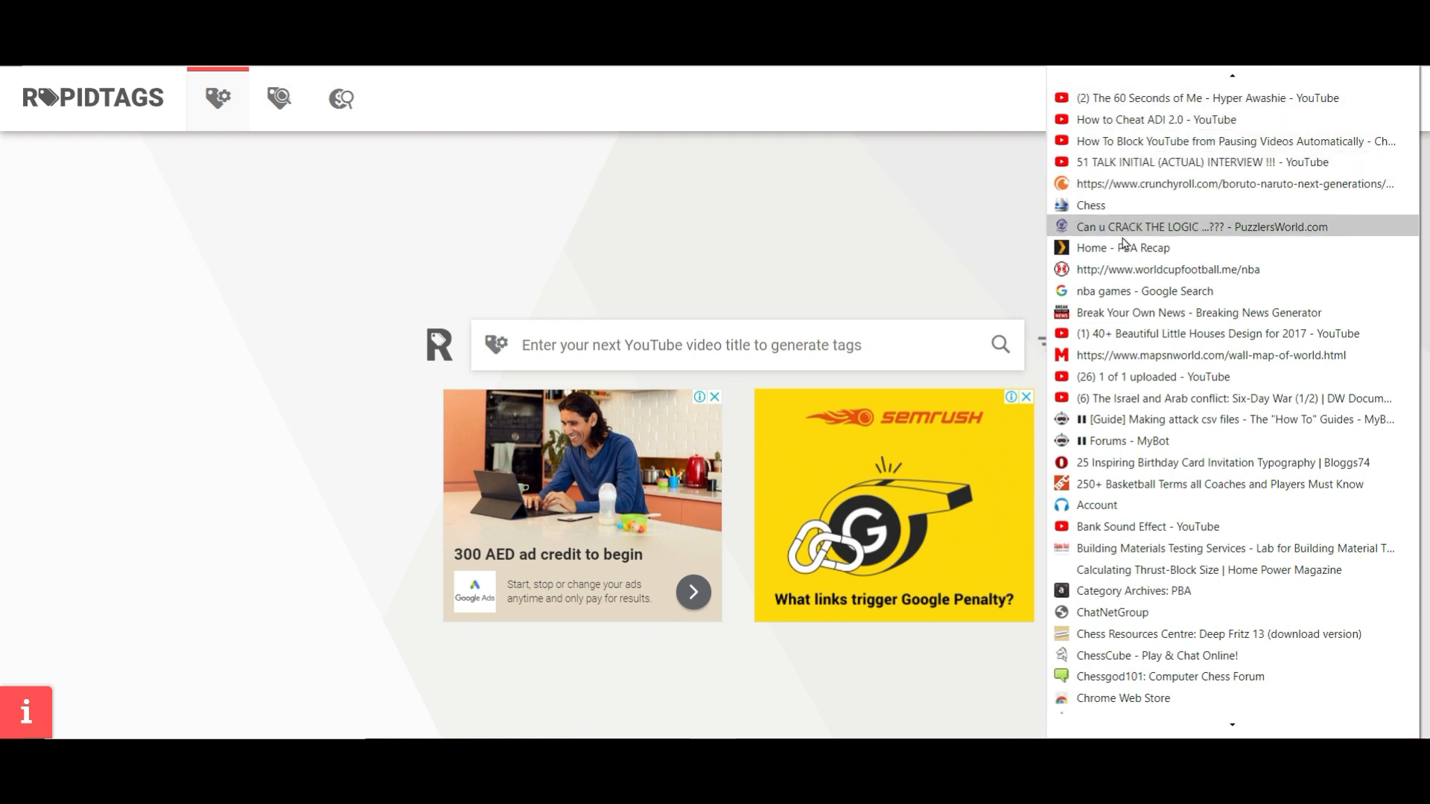
{"action": "mouse_move", "coordinate": [1164, 313]}
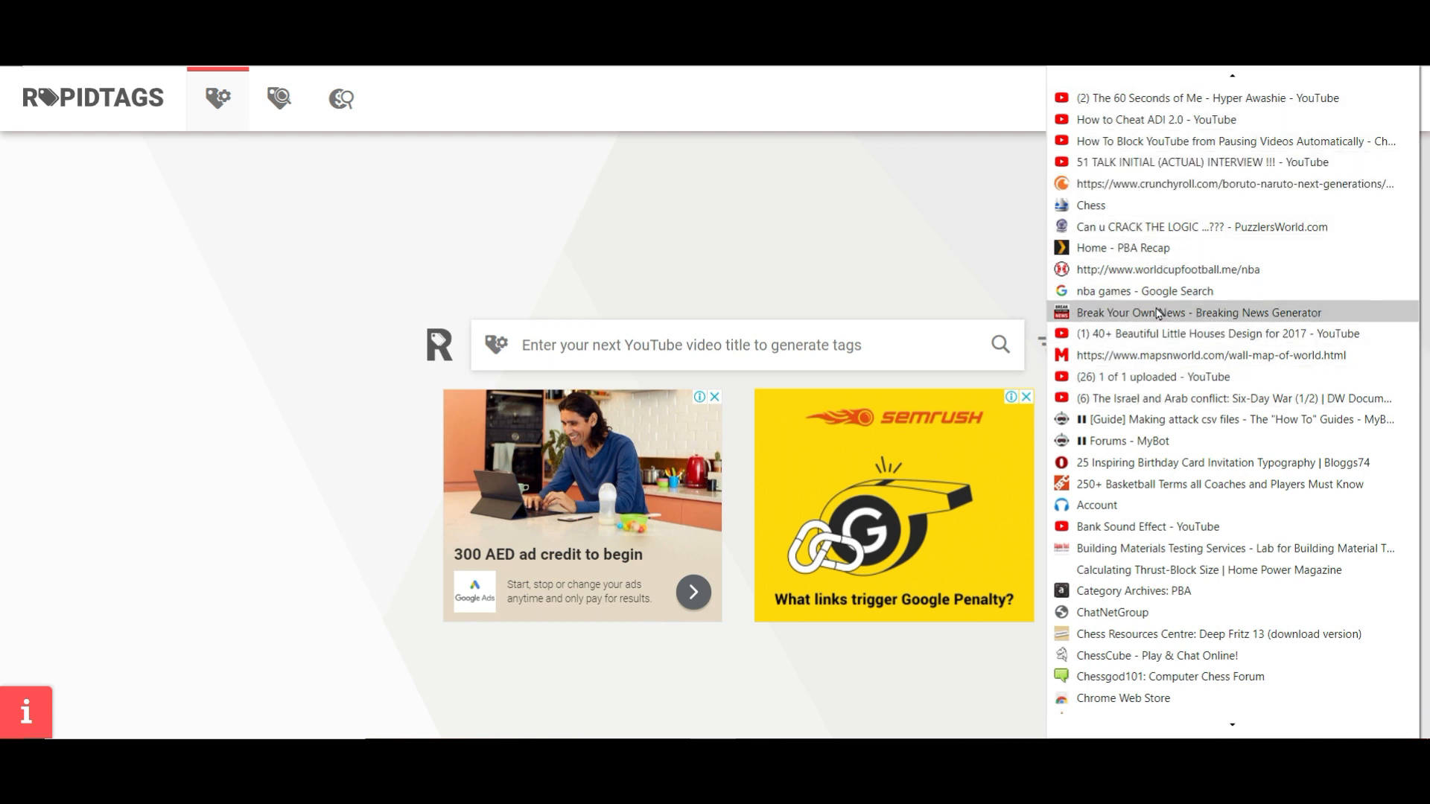
- Load the Cavaliers vs Raptors 1 May 2018 replay page from the bookmarks, still showing its ad banners
{"action": "left_click", "coordinate": [1138, 203]}
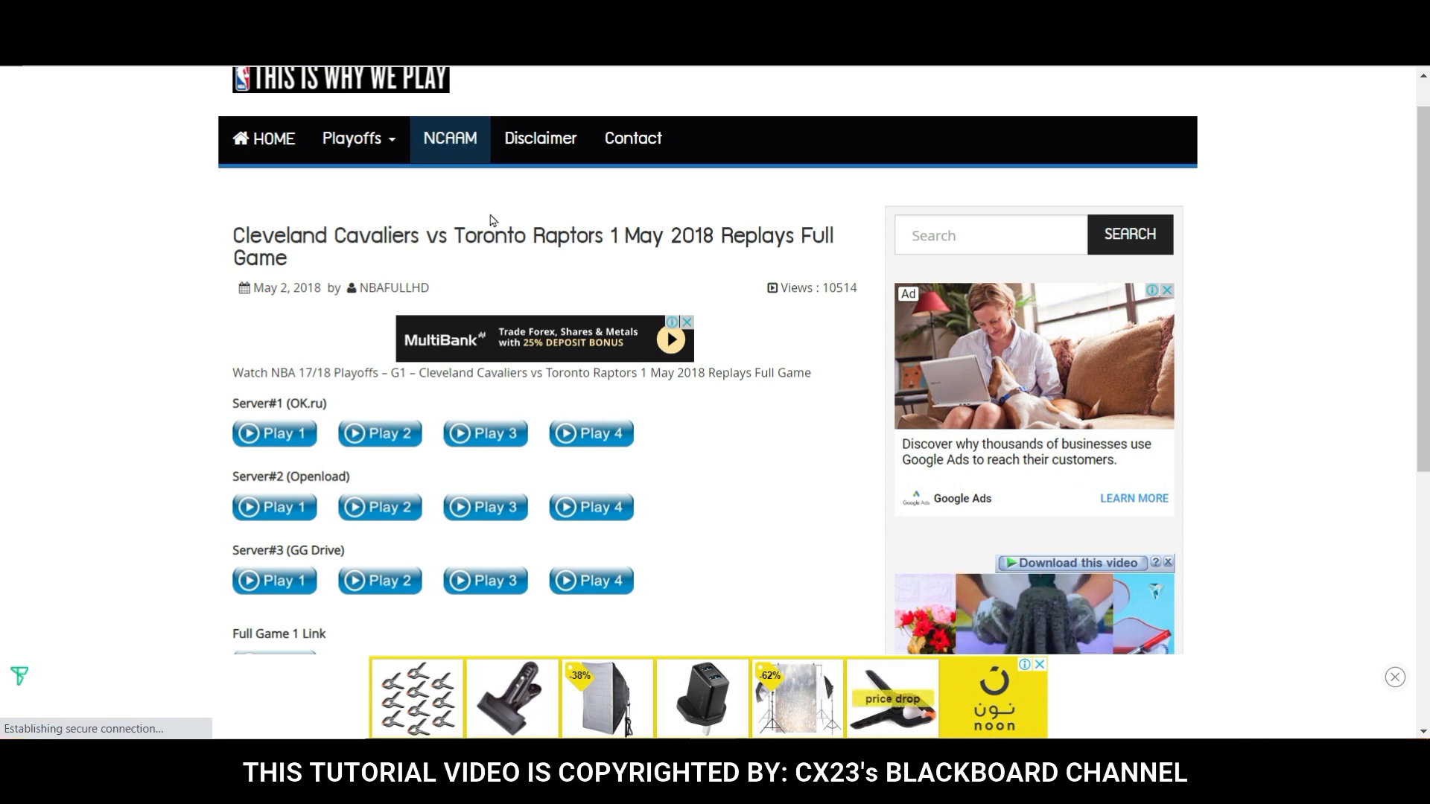
{"action": "mouse_move", "coordinate": [554, 145]}
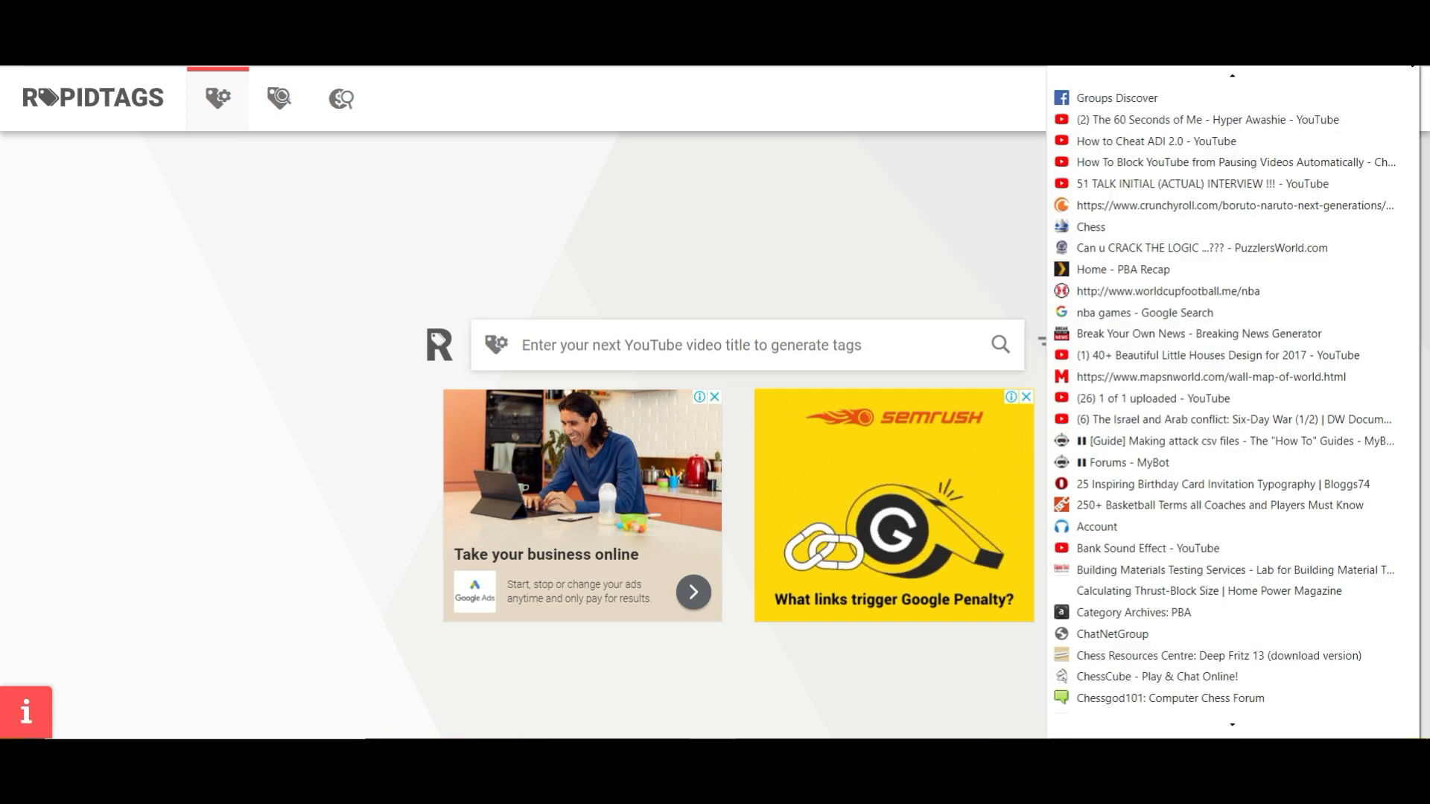
{"action": "mouse_move", "coordinate": [1191, 532]}
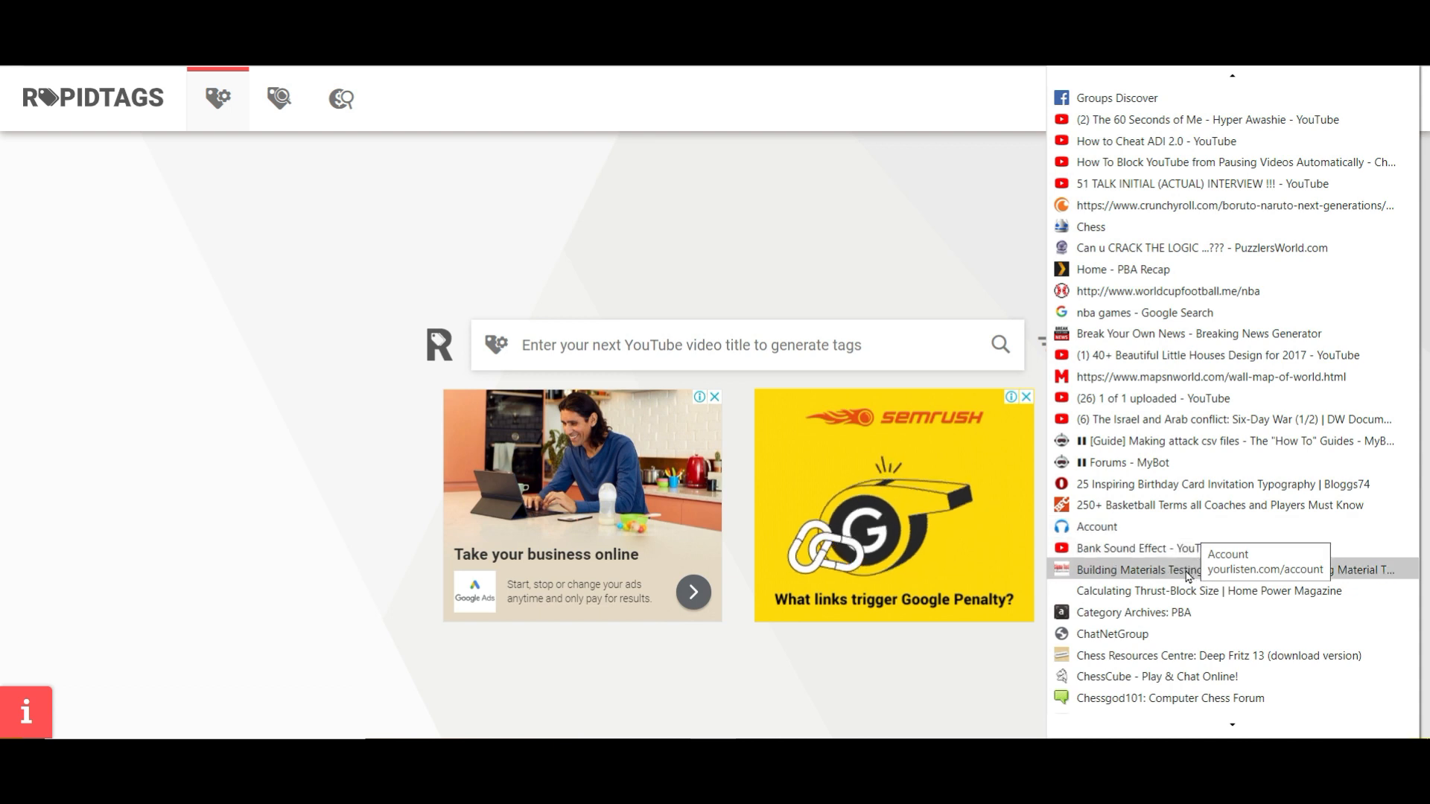
{"action": "mouse_move", "coordinate": [1181, 612]}
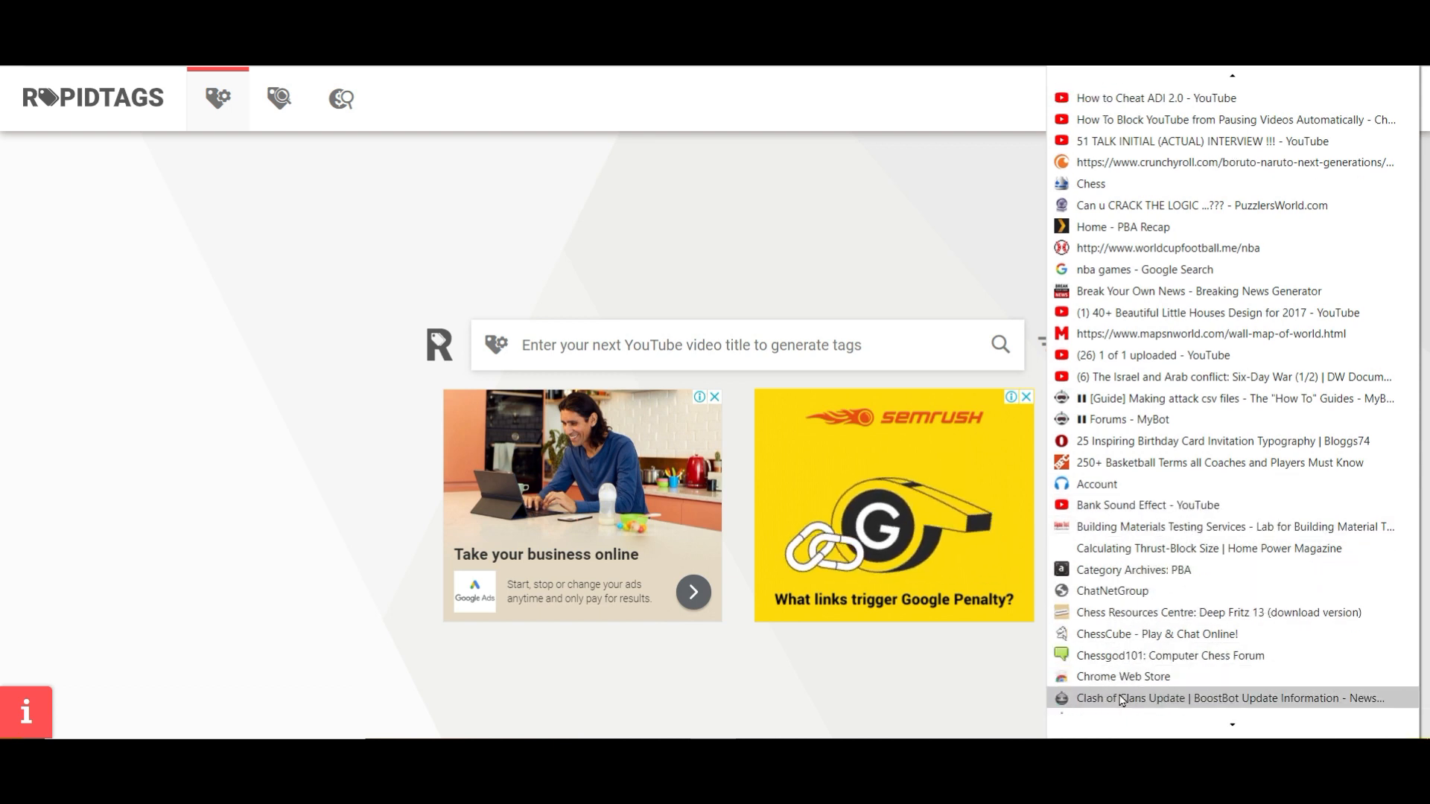
{"action": "scroll", "scroll_direction": "down", "scroll_amount": 3}
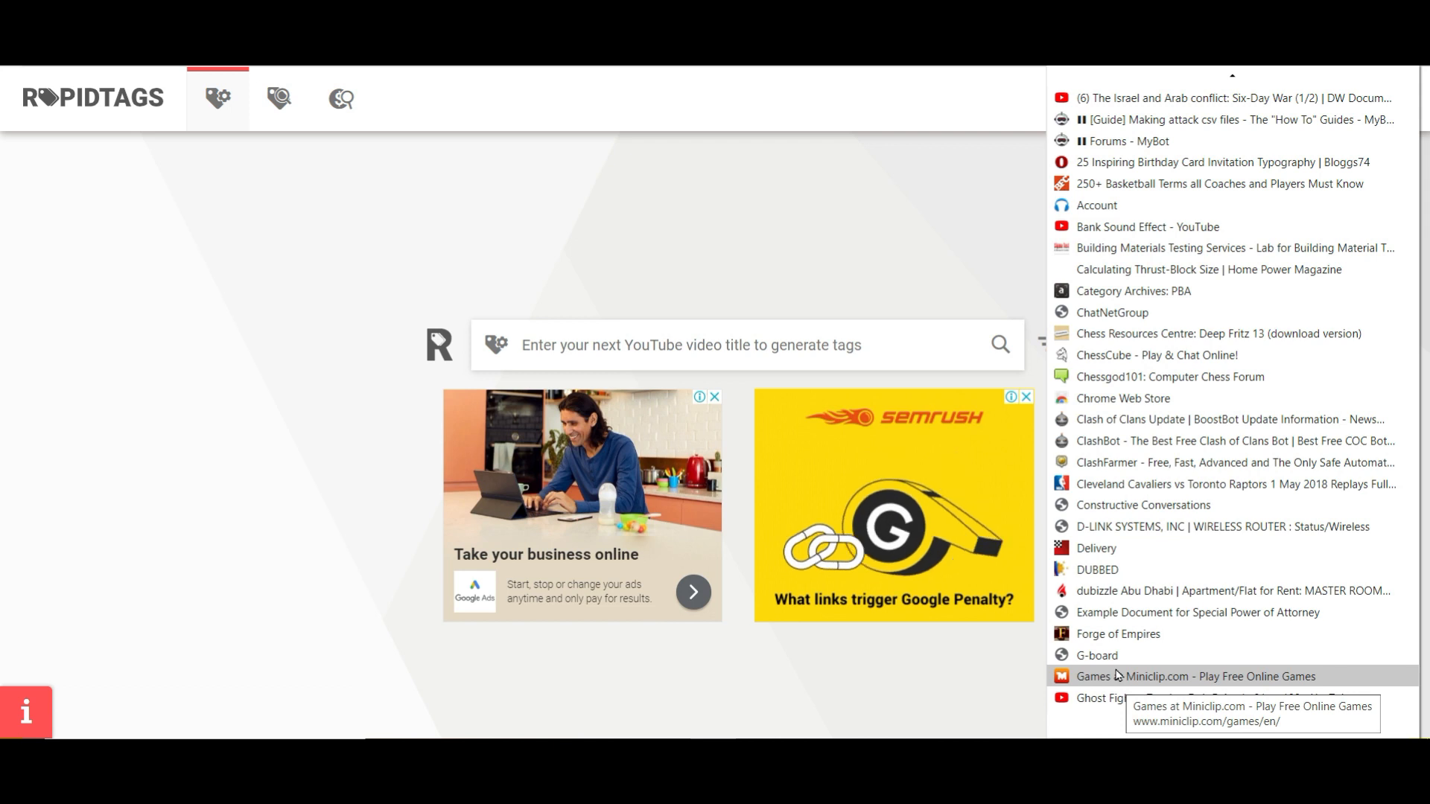
{"action": "scroll", "scroll_direction": "down", "scroll_amount": 3}
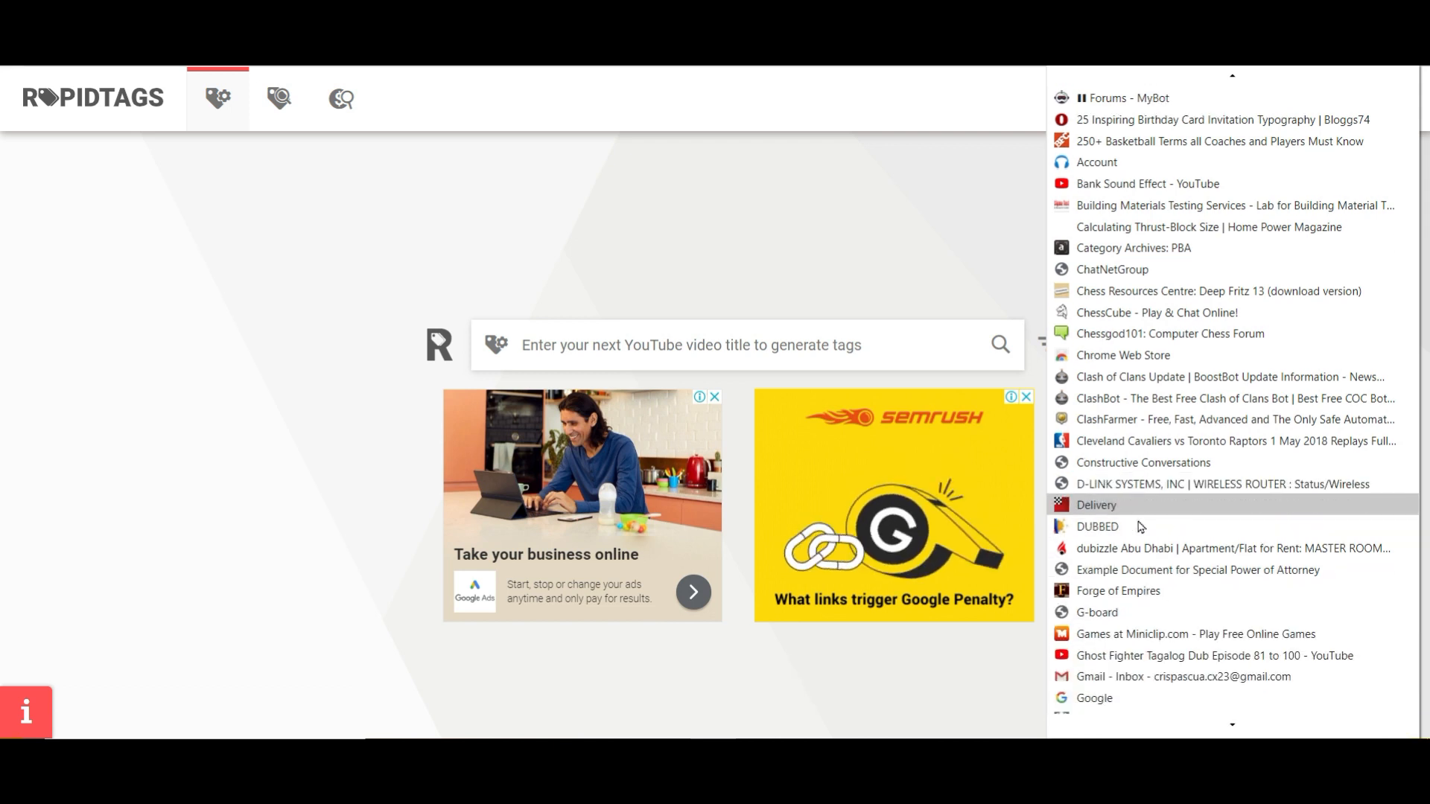
{"action": "scroll", "scroll_direction": "down", "scroll_amount": 3}
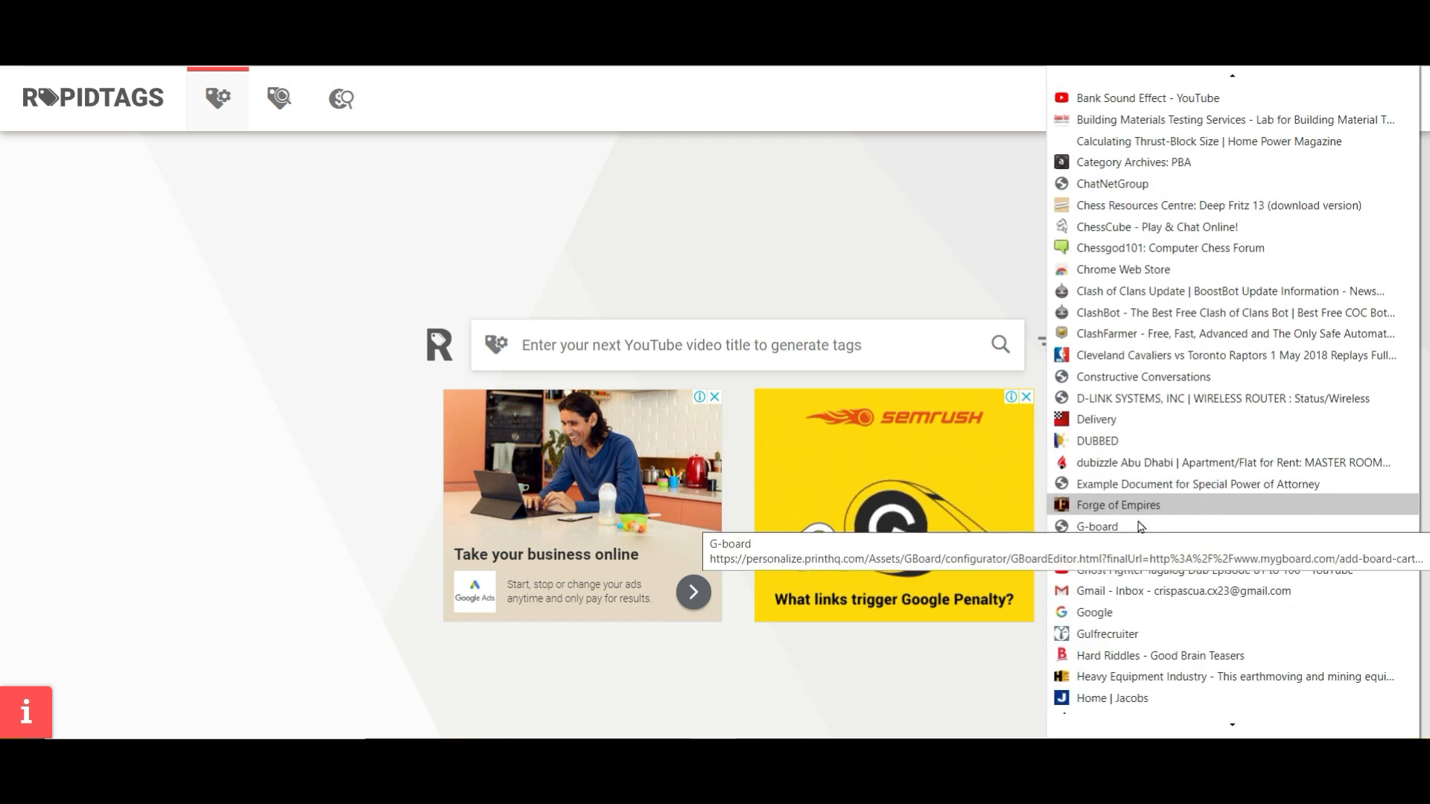
{"action": "scroll", "scroll_direction": "down", "scroll_amount": 3}
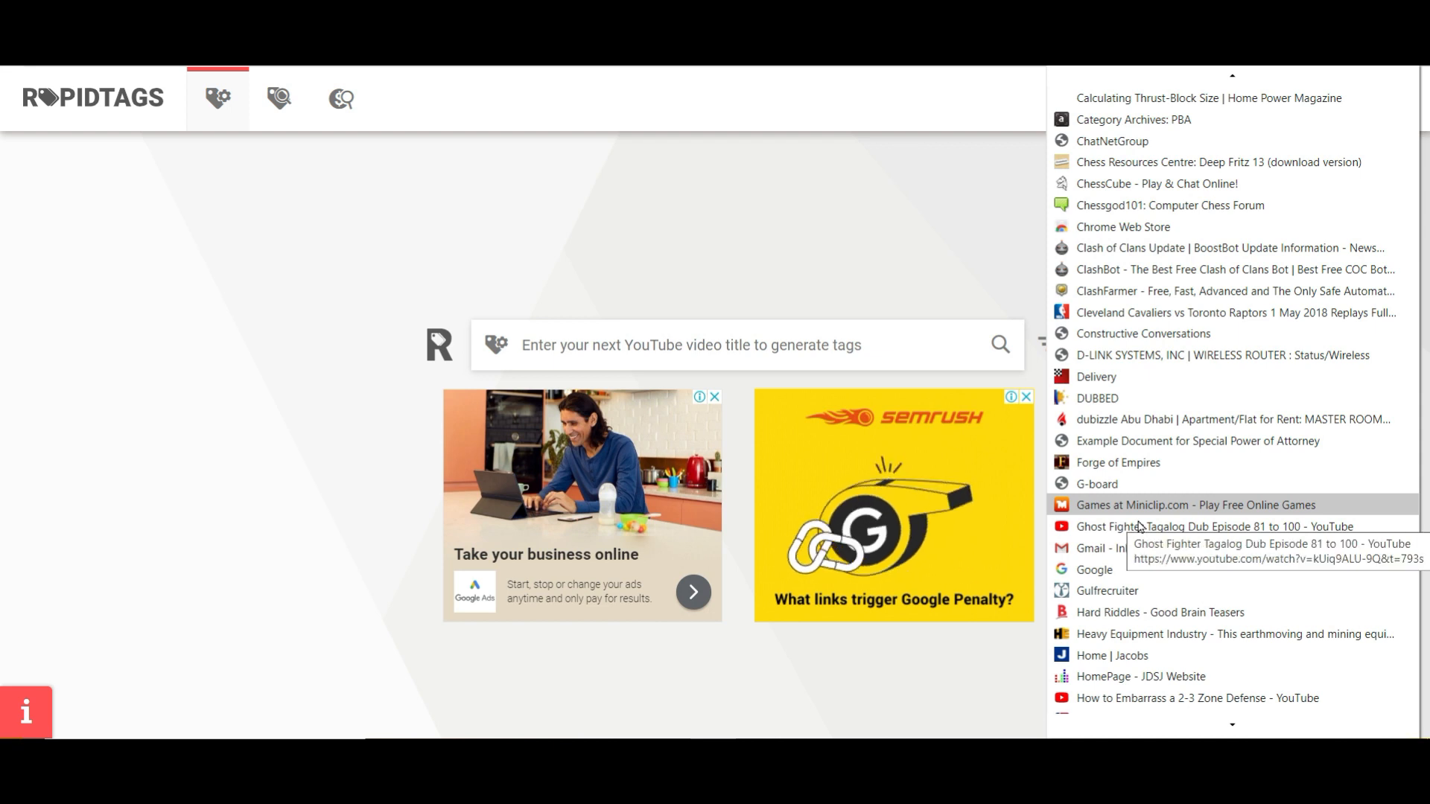
{"action": "scroll", "scroll_direction": "down", "scroll_amount": 3}
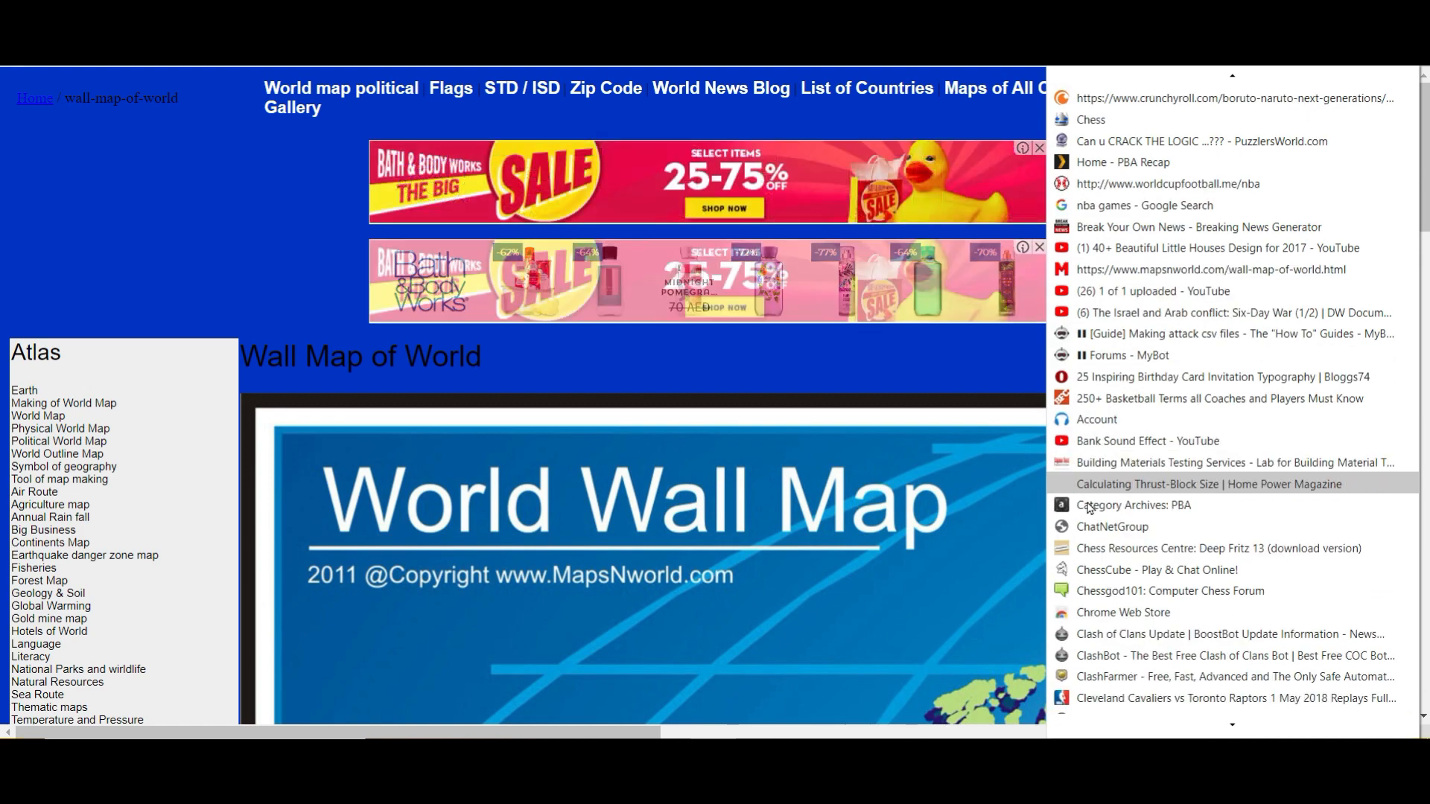
- Load the Worldcup Football NBA live streams page from the bookmarks and scroll through its ads
{"action": "left_click", "coordinate": [1170, 183]}
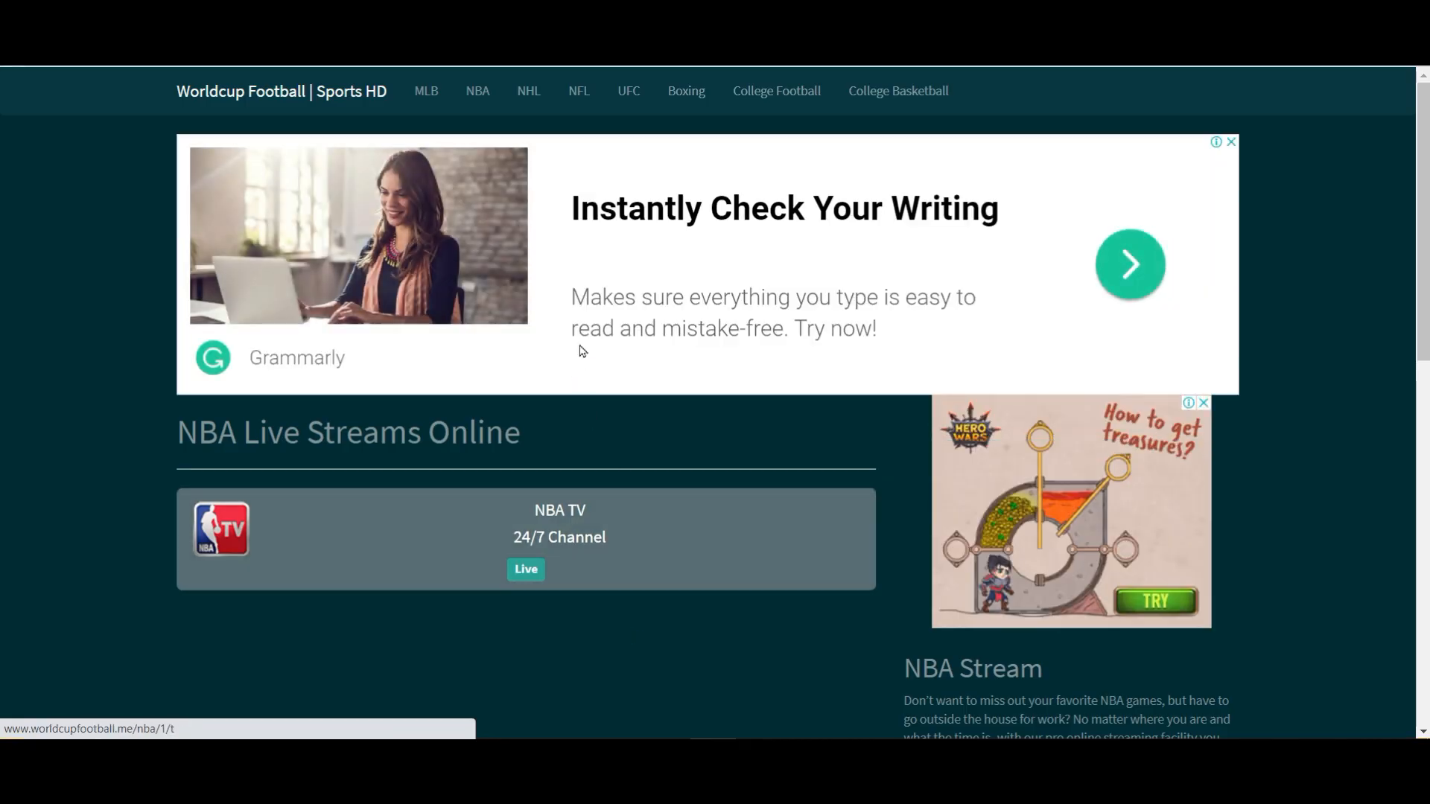
{"action": "scroll", "scroll_direction": "down", "scroll_amount": 3}
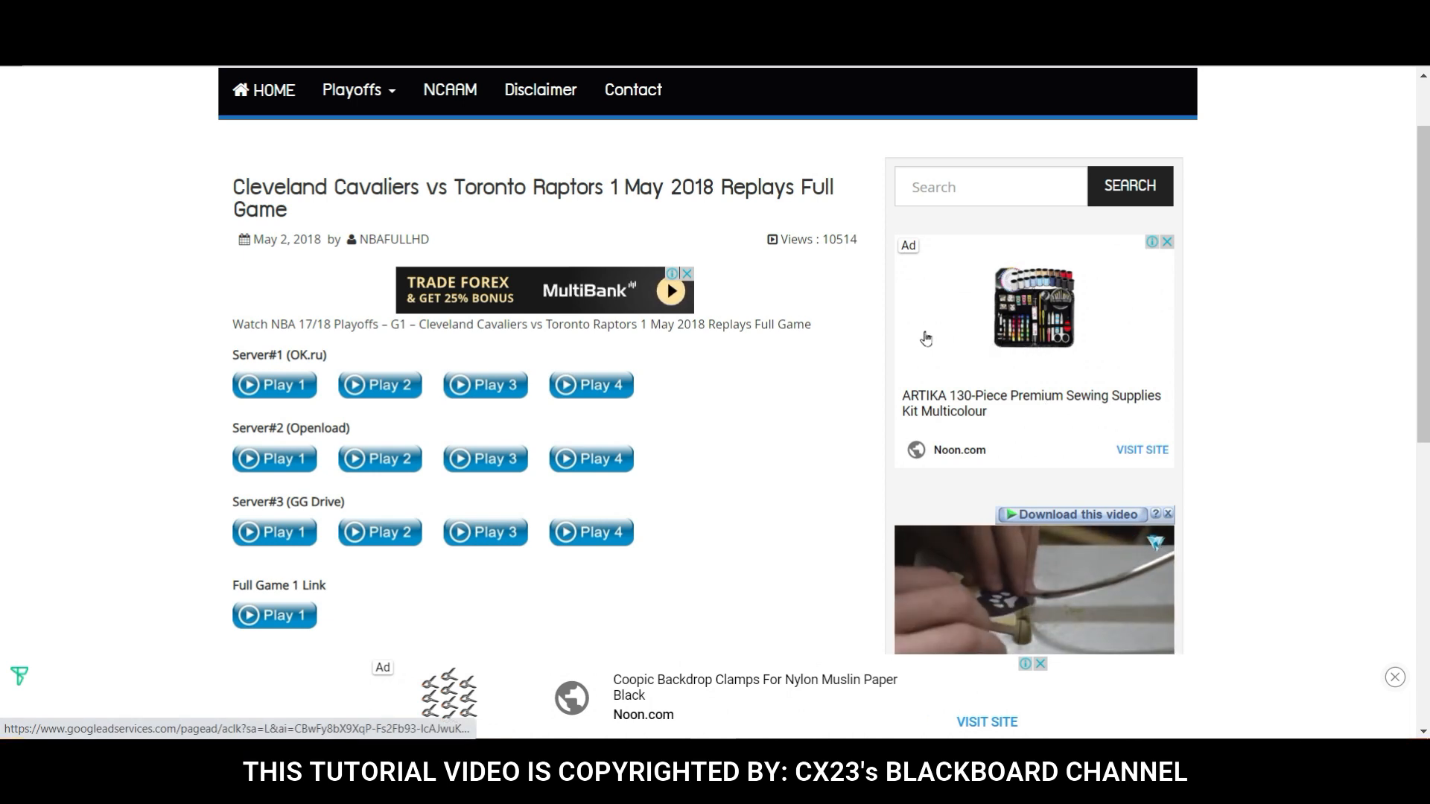
{"action": "scroll", "scroll_direction": "down", "scroll_amount": 3}
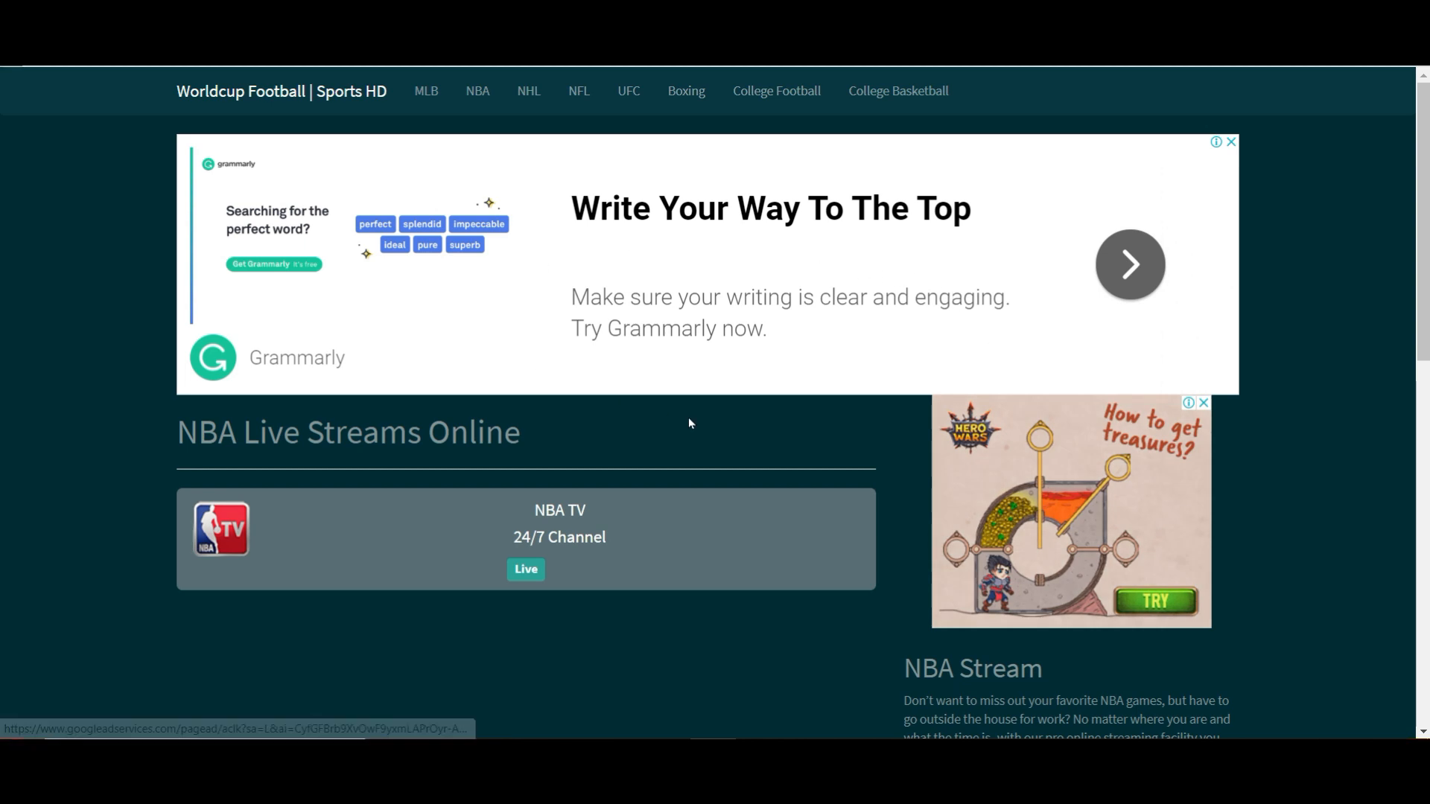
{"action": "scroll", "scroll_direction": "down", "scroll_amount": 3}
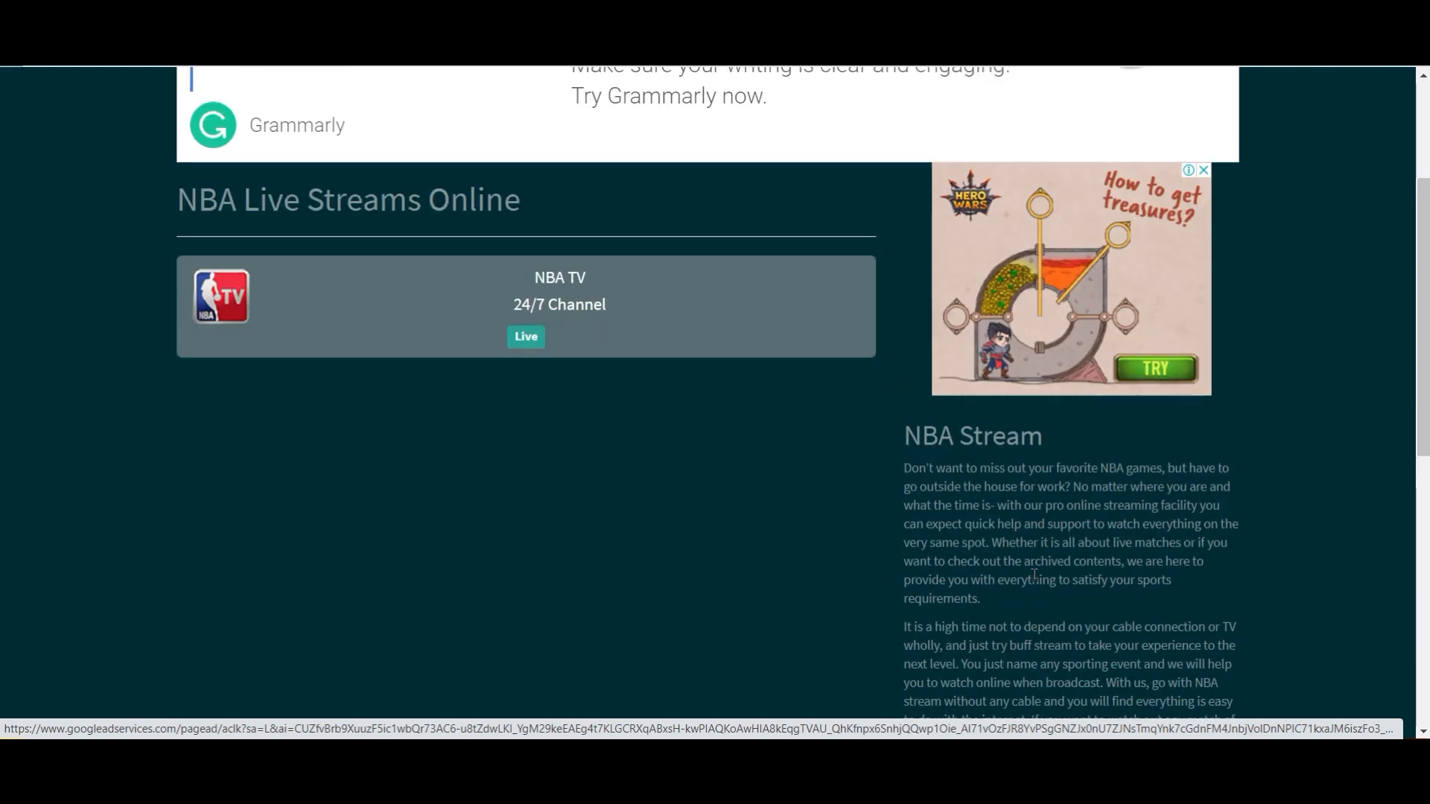
{"action": "scroll", "scroll_direction": "up", "scroll_amount": 3}
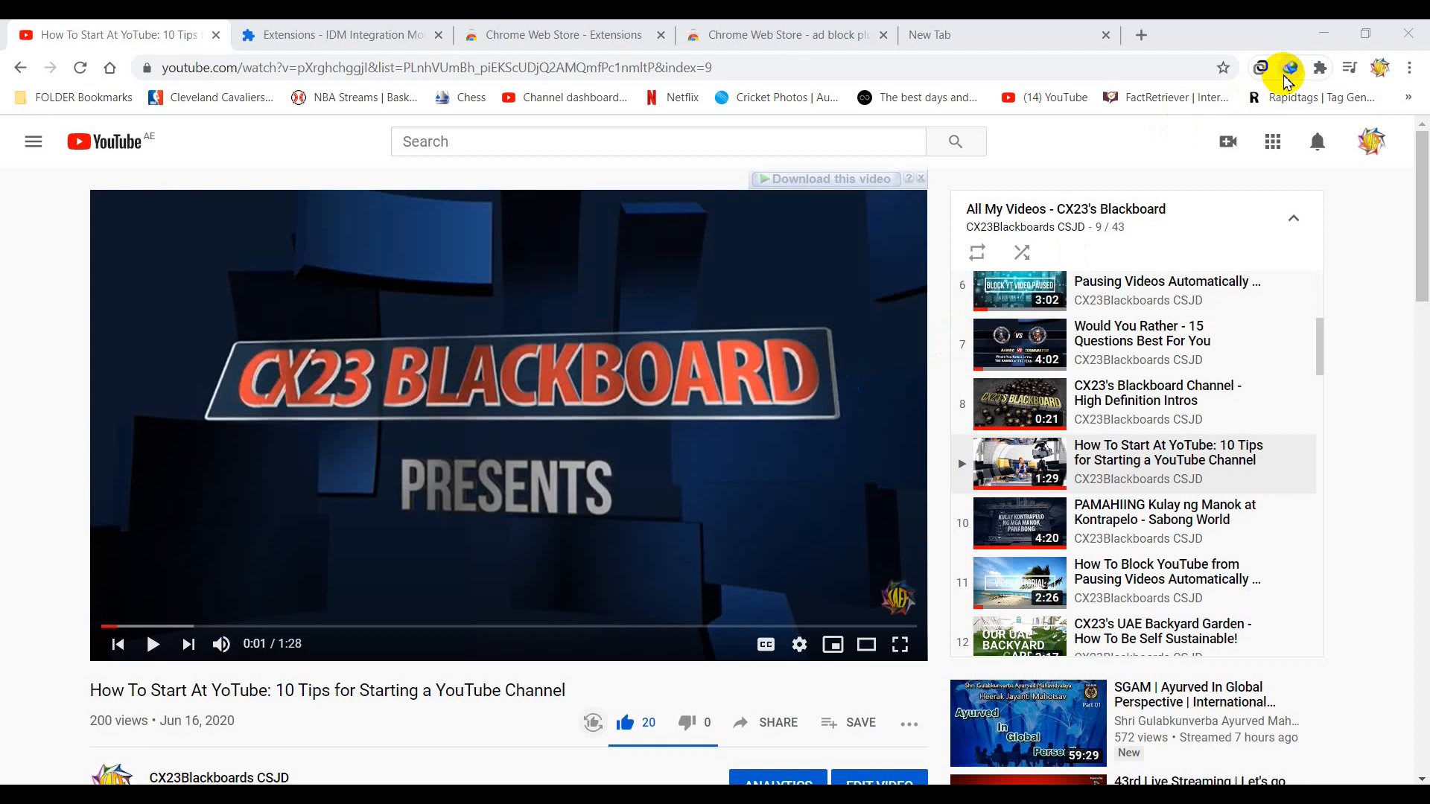
{"action": "mouse_move", "coordinate": [1288, 69]}
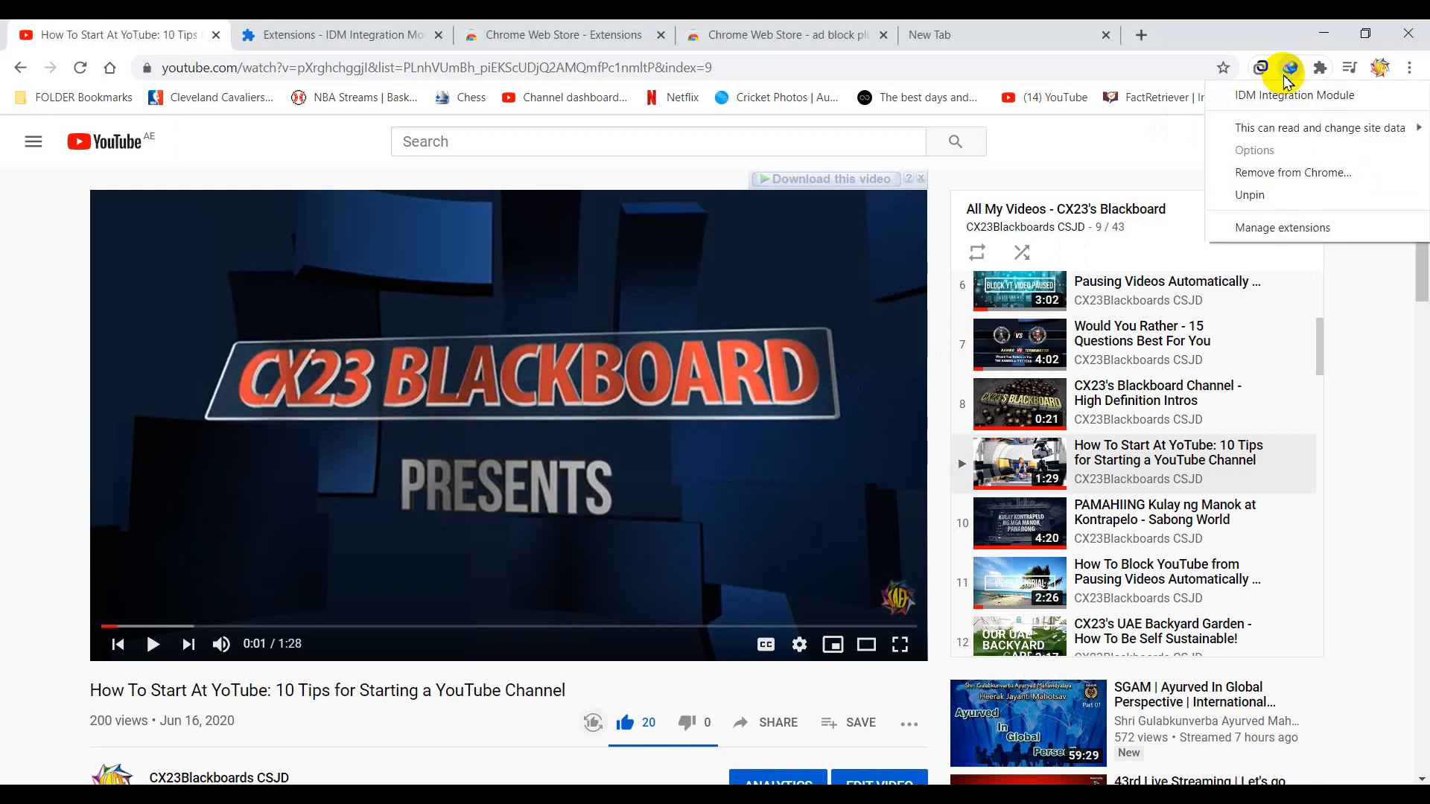
{"action": "mouse_move", "coordinate": [1289, 226]}
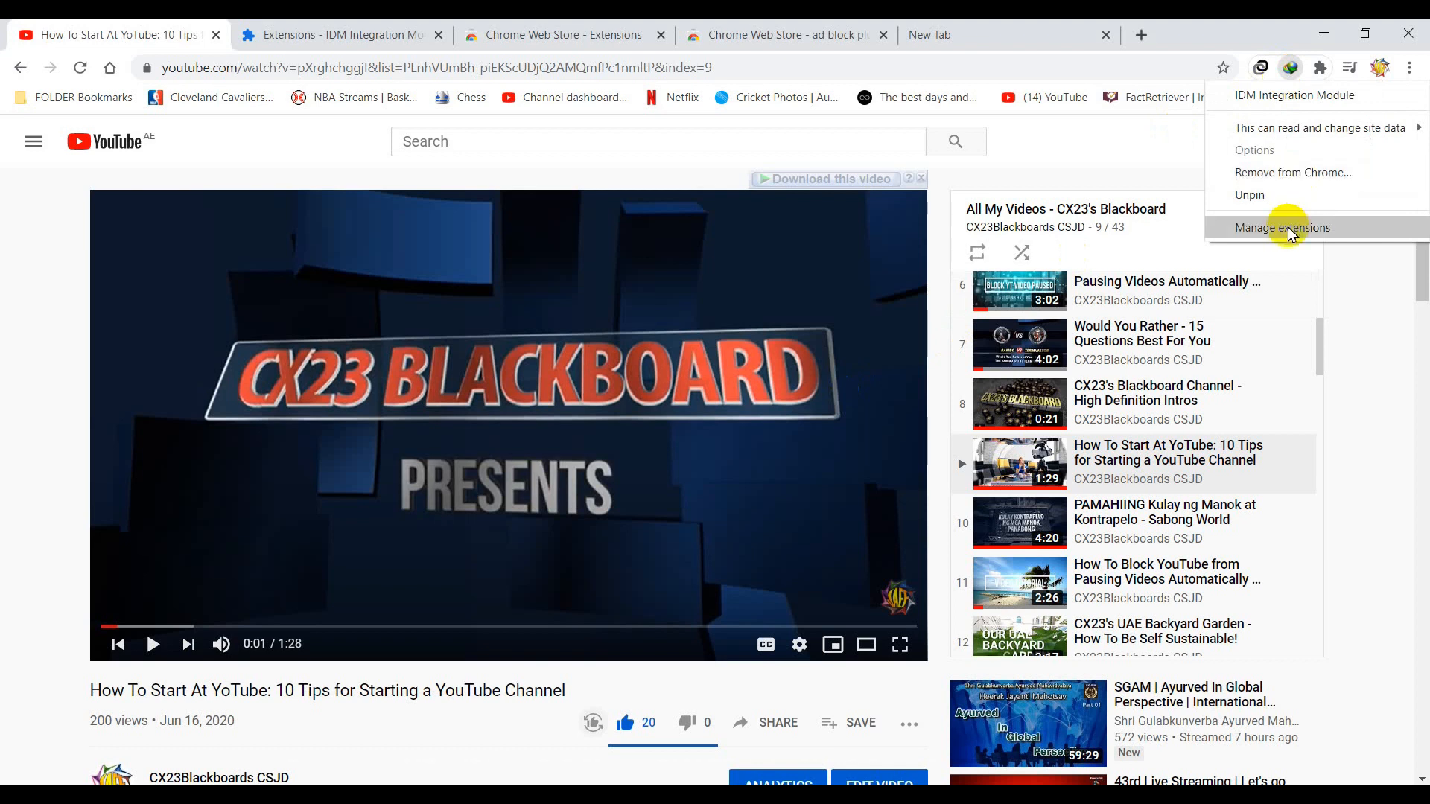
- Go from Manage extensions to the Chrome Web Store's extensions home page
{"action": "left_click", "coordinate": [1281, 226]}
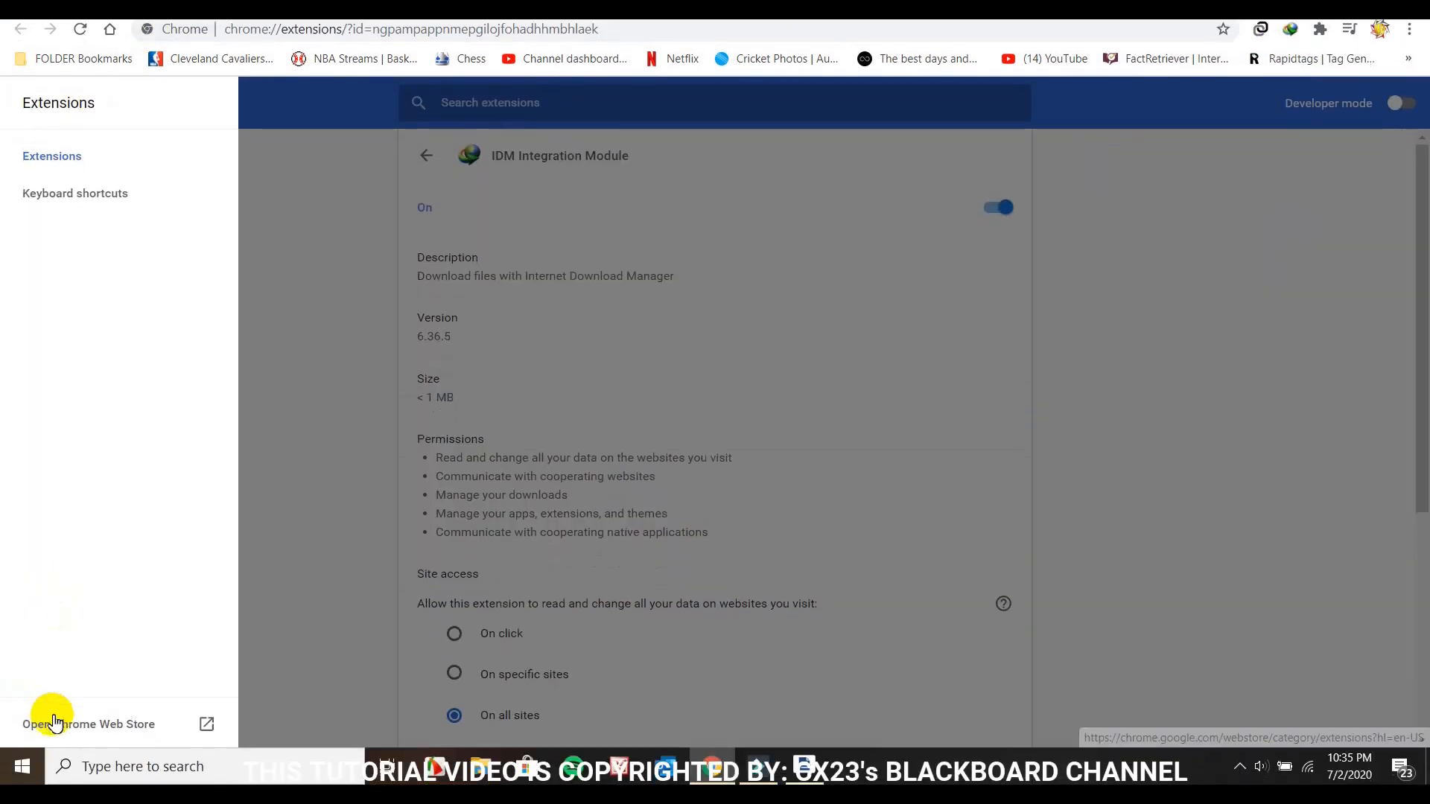
{"action": "left_click", "coordinate": [89, 724]}
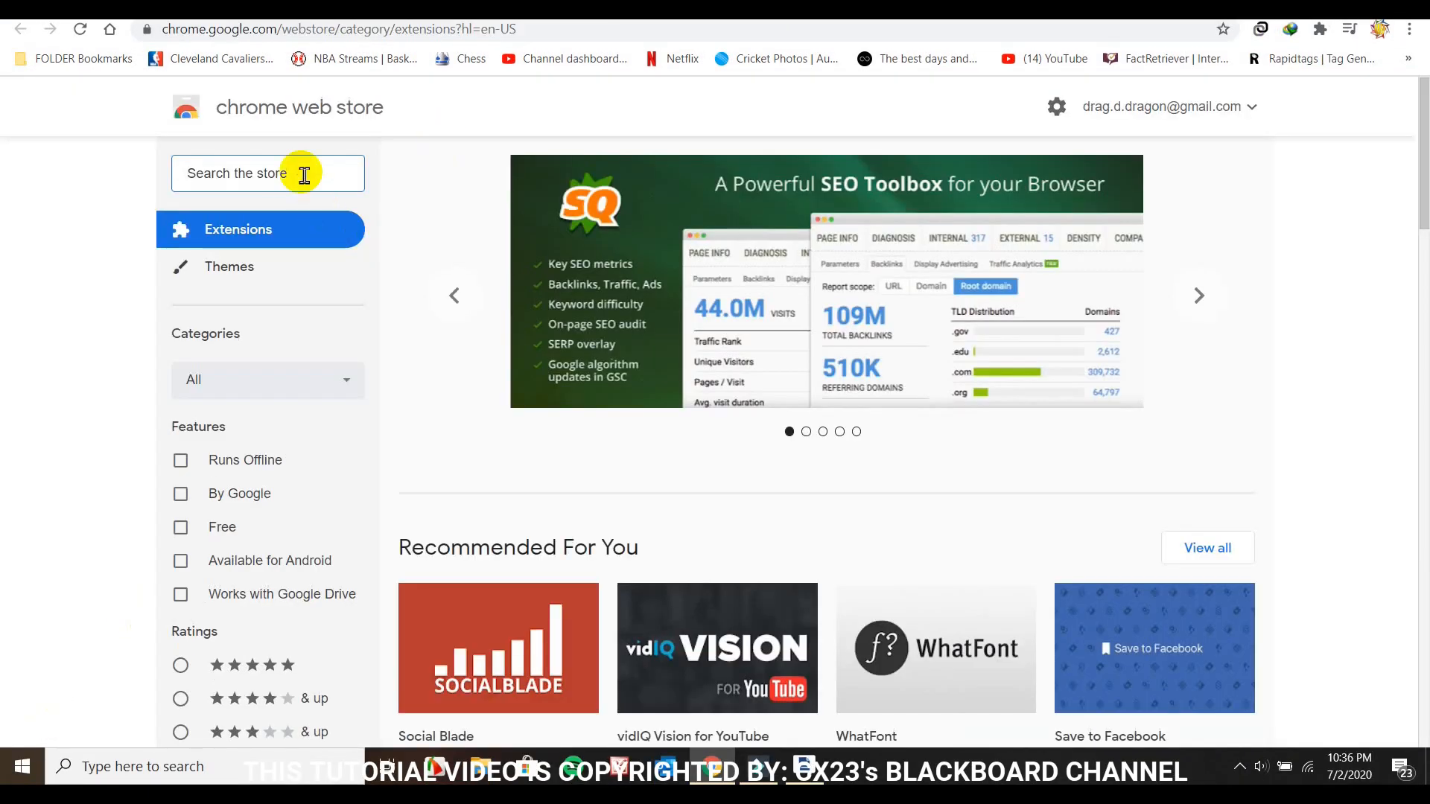
- Search 'ad block plus', add Adblock Plus to Chrome, and reopen the Cavaliers vs Raptors replay page
{"action": "type", "text": "ad block plus"}
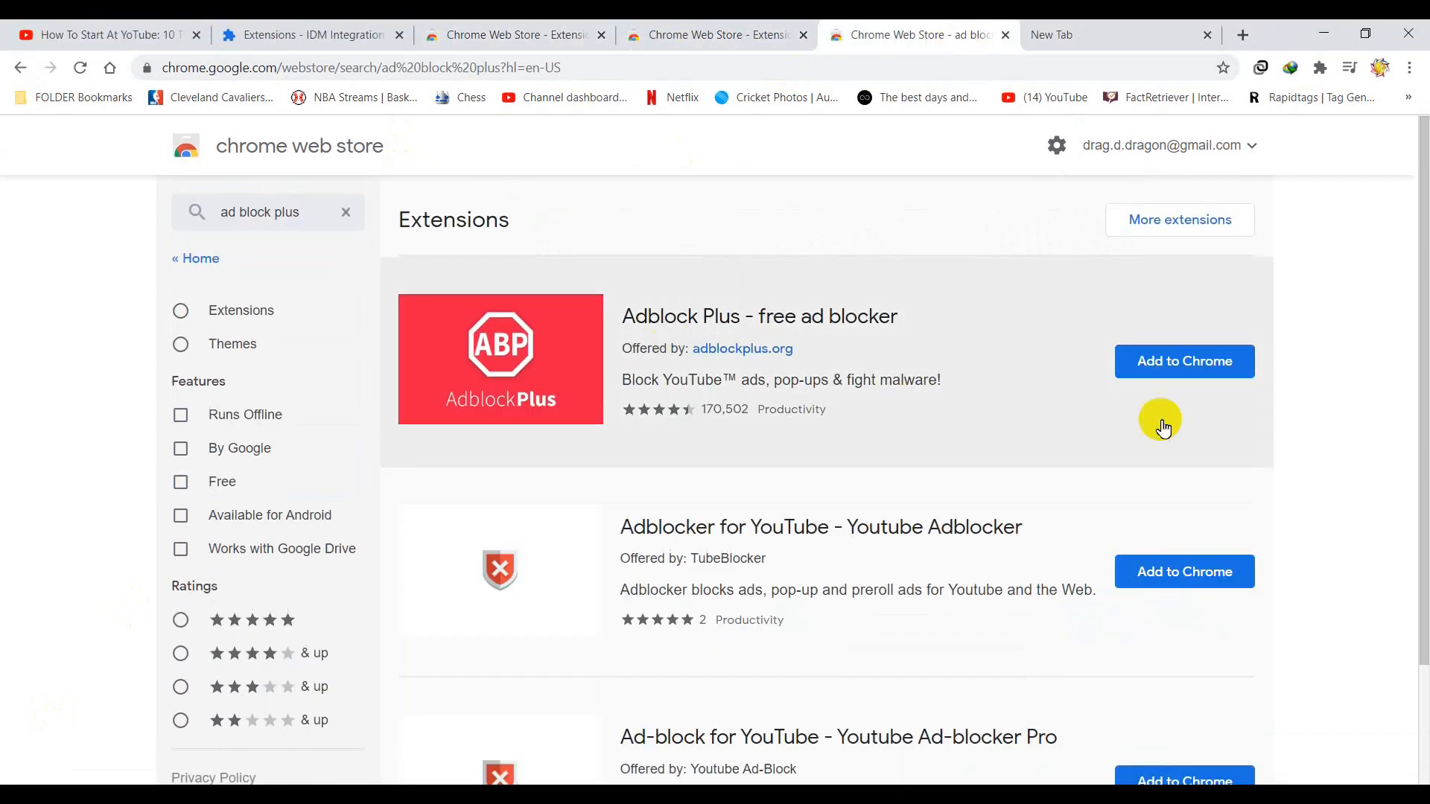
{"action": "left_click", "coordinate": [1184, 361]}
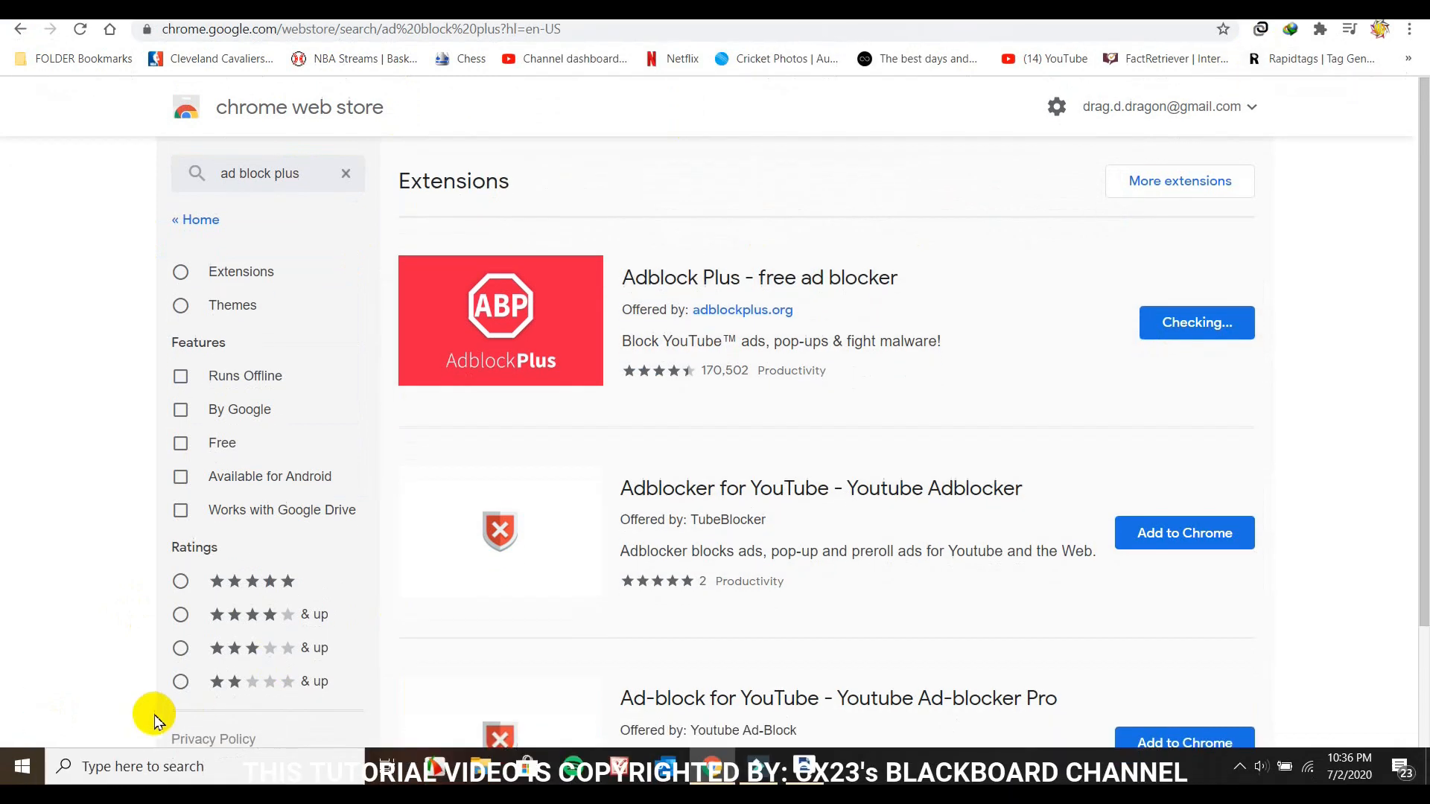
{"action": "left_click", "coordinate": [1196, 322]}
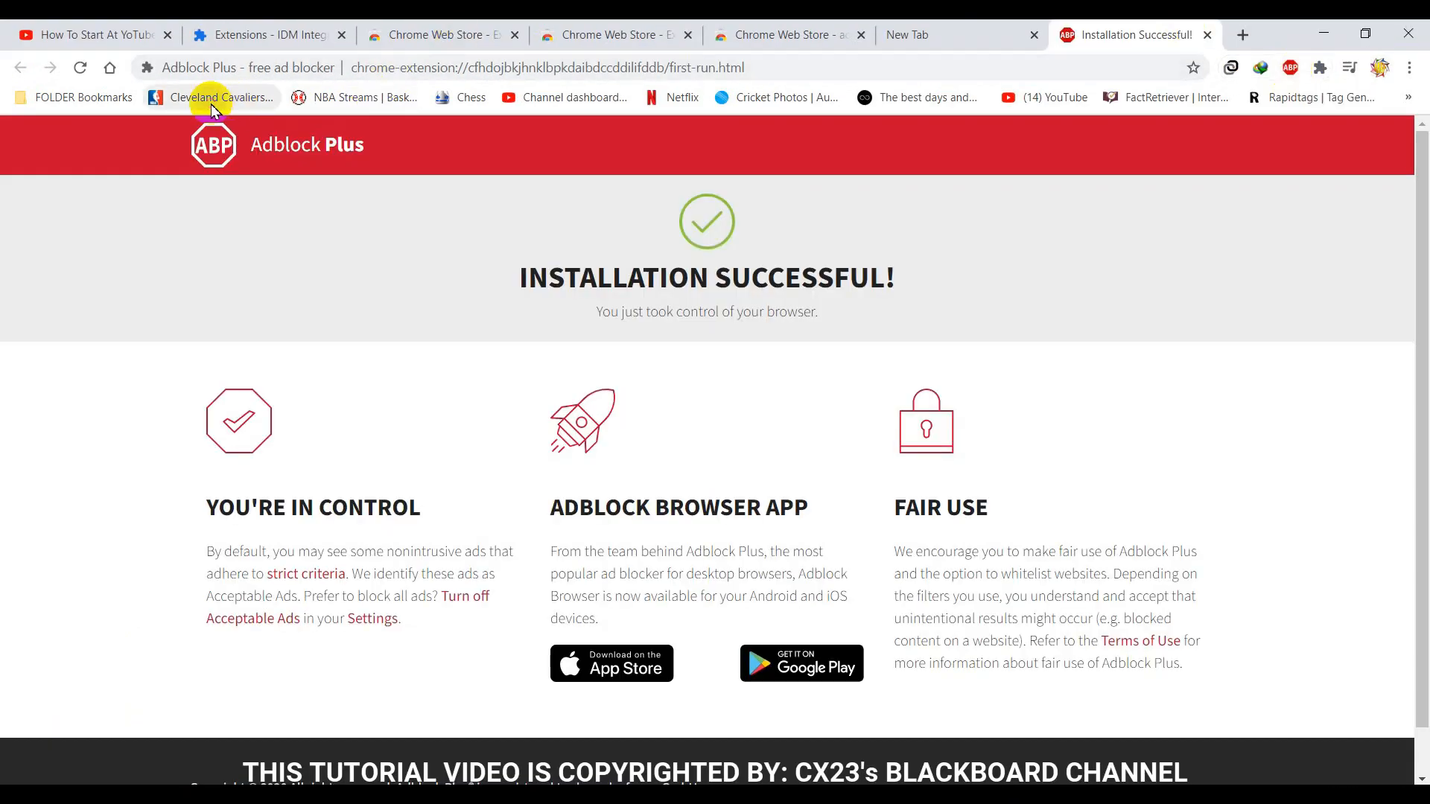
{"action": "left_click", "coordinate": [212, 98]}
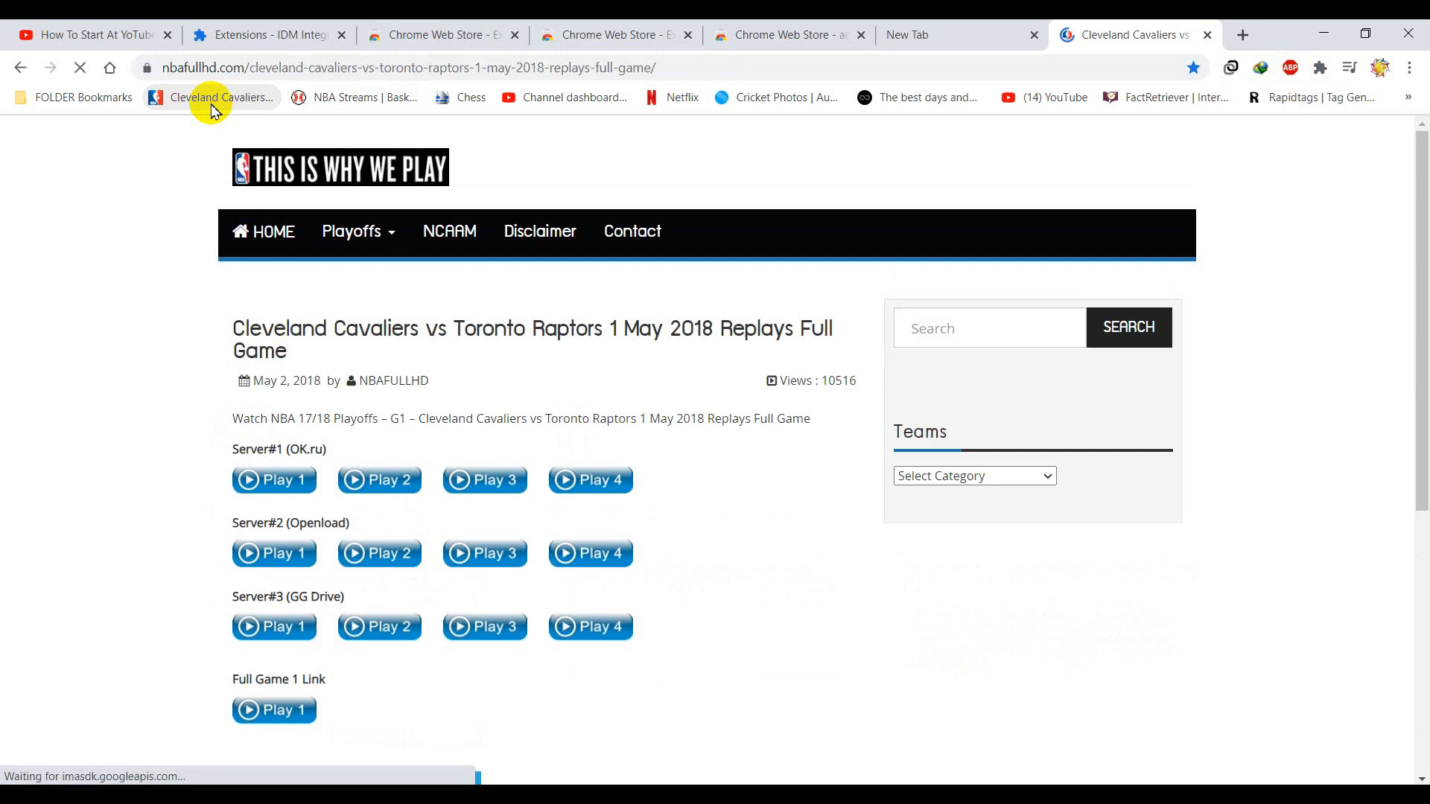
- Scroll through the reloaded Cavaliers vs Raptors replay page to confirm the ad banners are gone
{"action": "scroll", "scroll_direction": "down", "scroll_amount": 3}
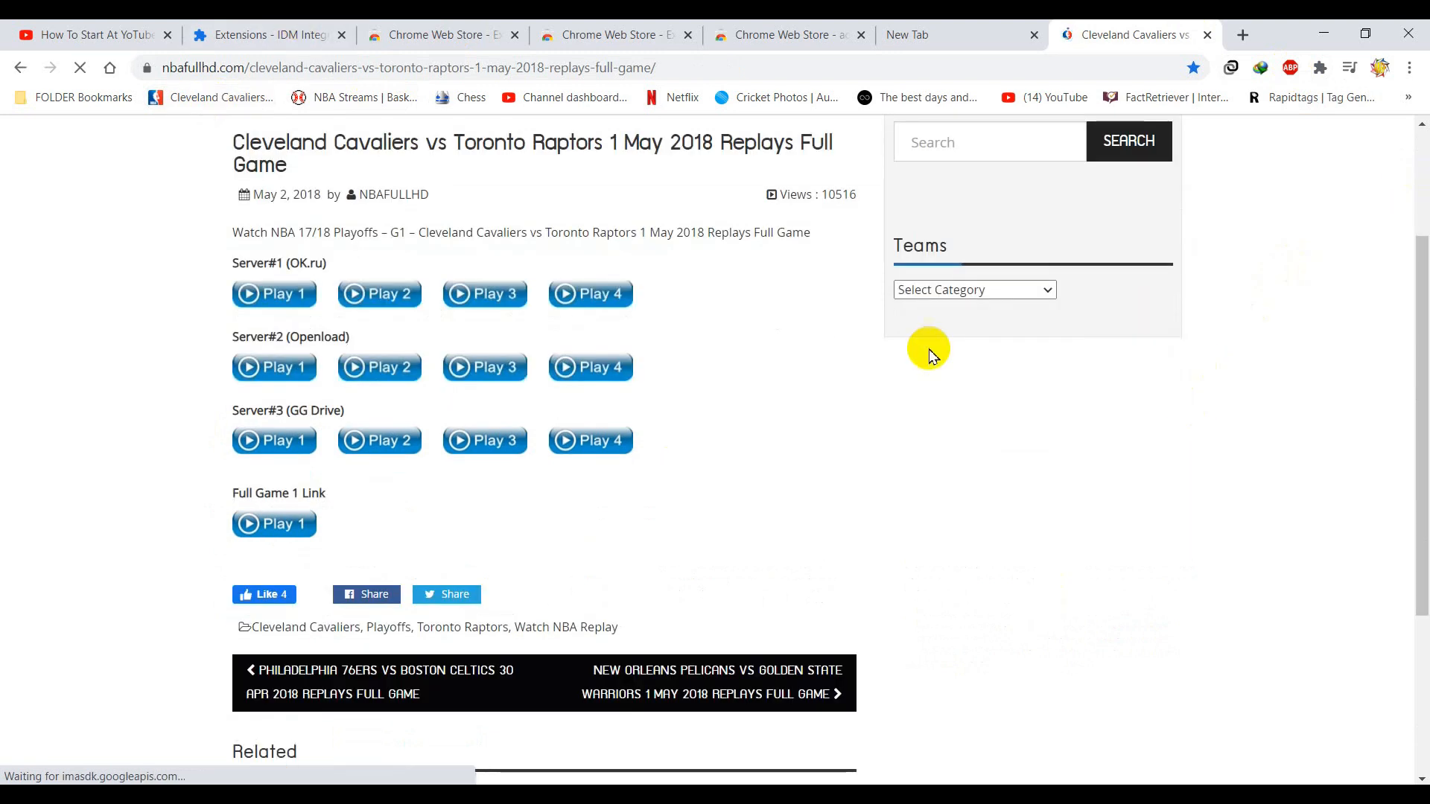
{"action": "scroll", "scroll_direction": "down", "scroll_amount": 3}
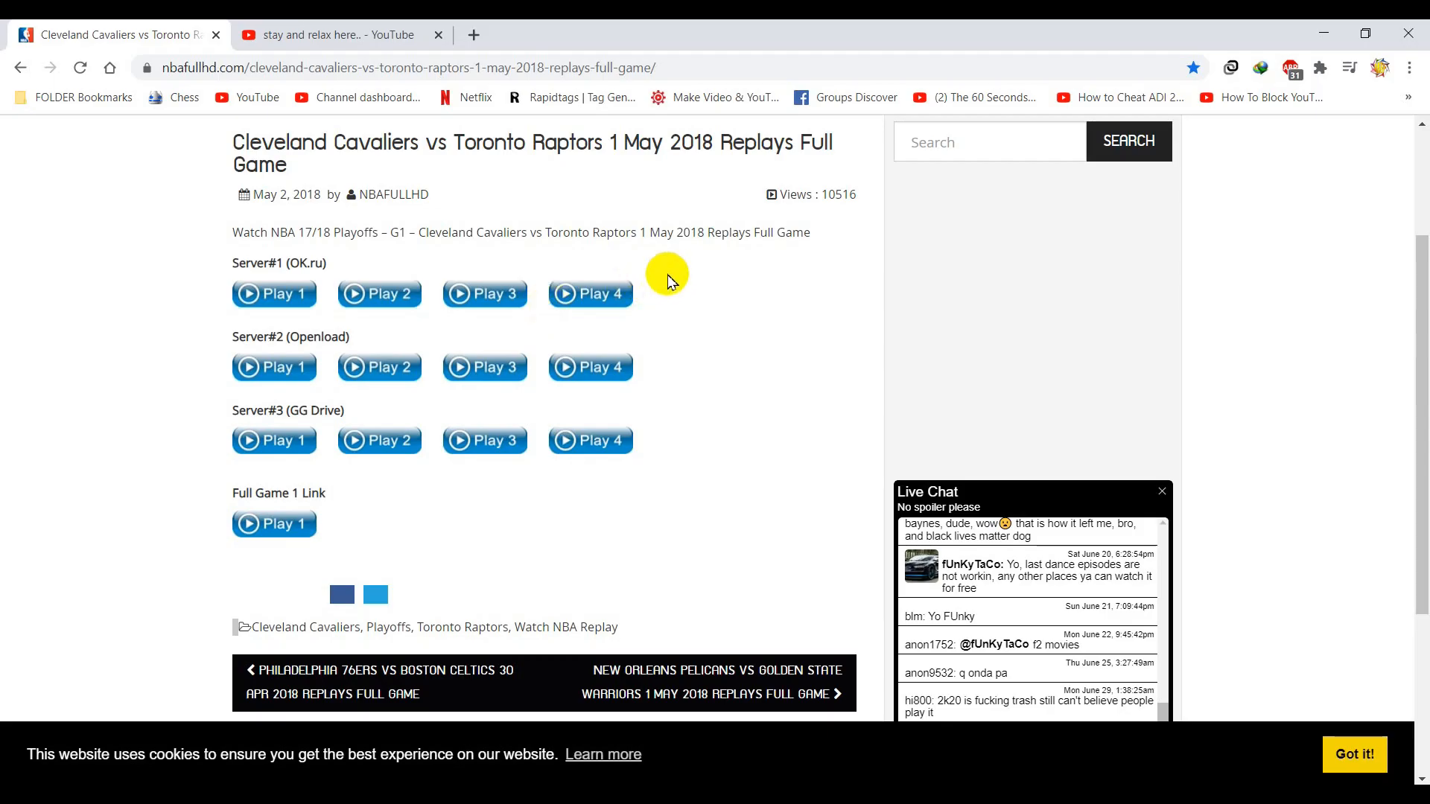
{"action": "scroll", "scroll_direction": "up", "scroll_amount": 3}
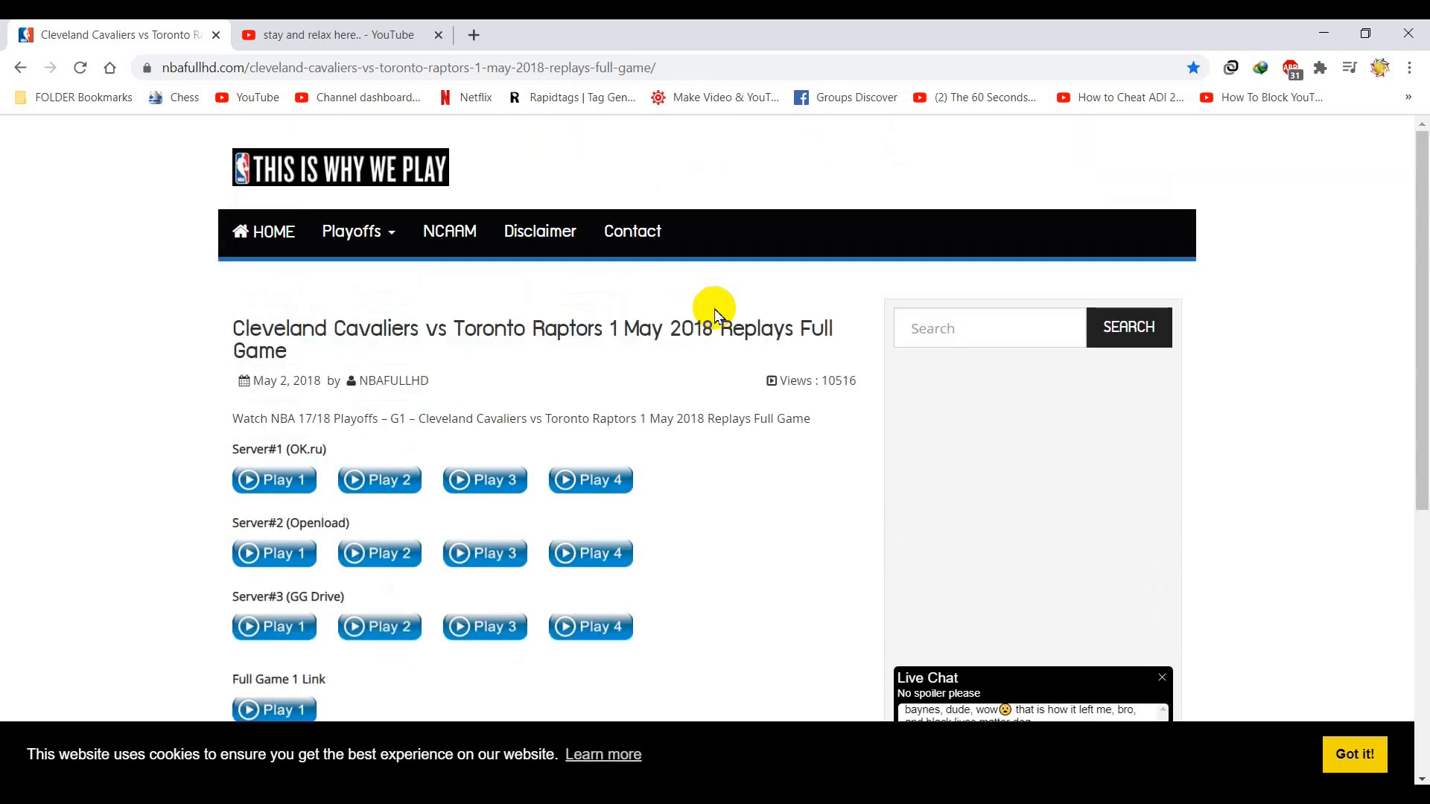
{"action": "scroll", "scroll_direction": "down", "scroll_amount": 3}
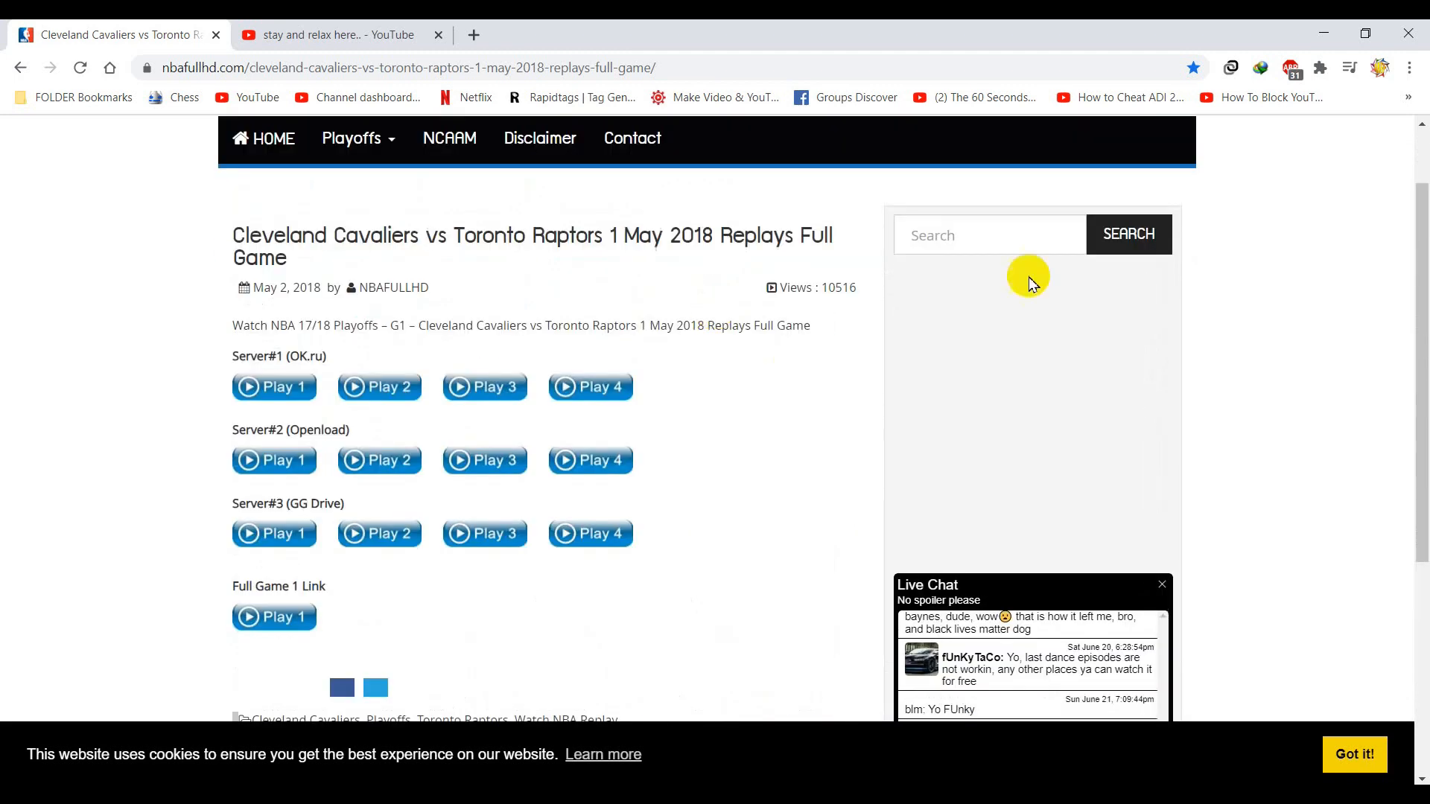
{"action": "scroll", "scroll_direction": "down", "scroll_amount": 3}
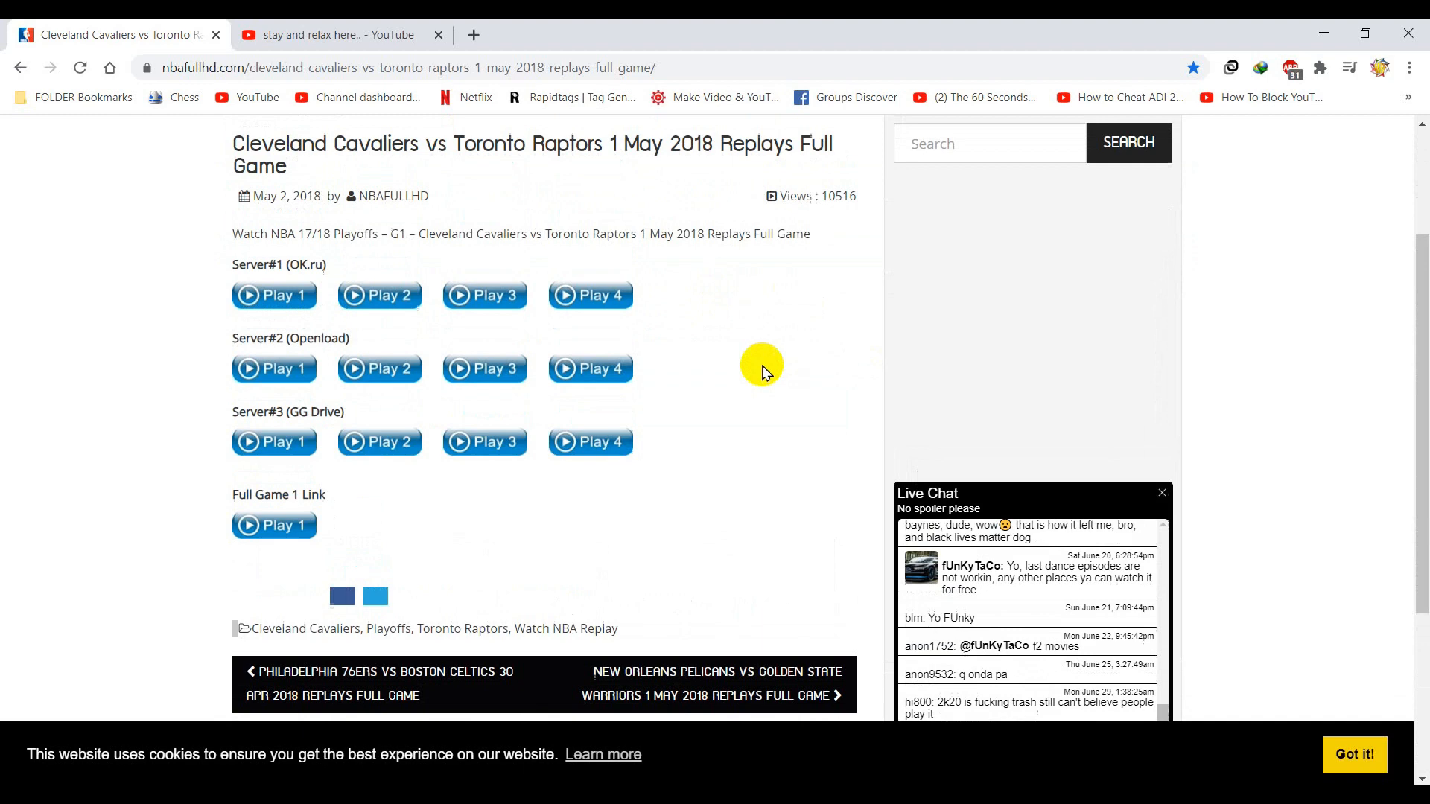